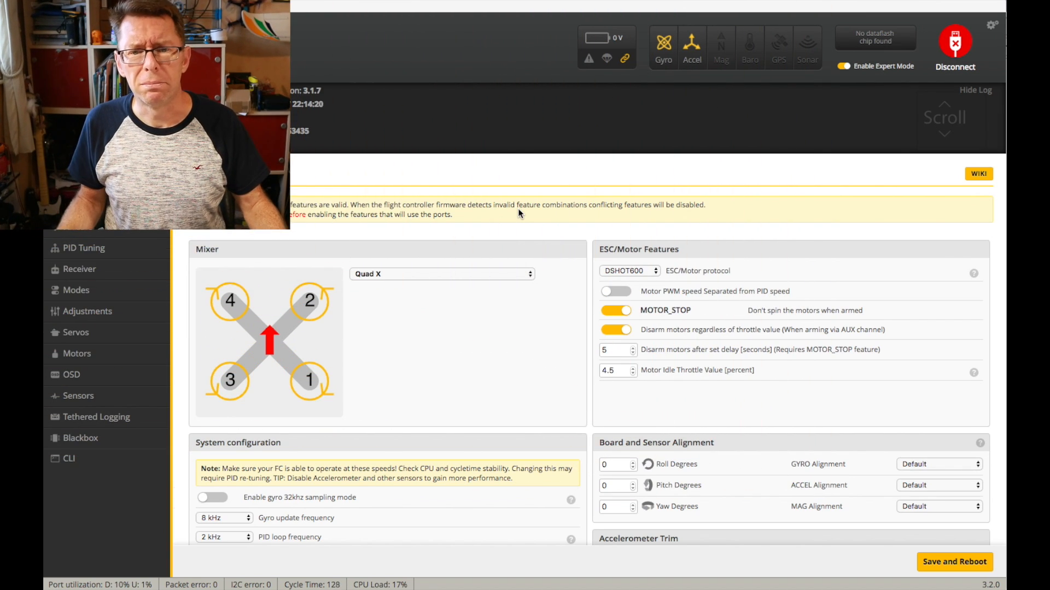
Switch the ESC/motor protocol from DSHOT600 to PWM, revealing min/max throttle and min command values.
scroll("down", 3)
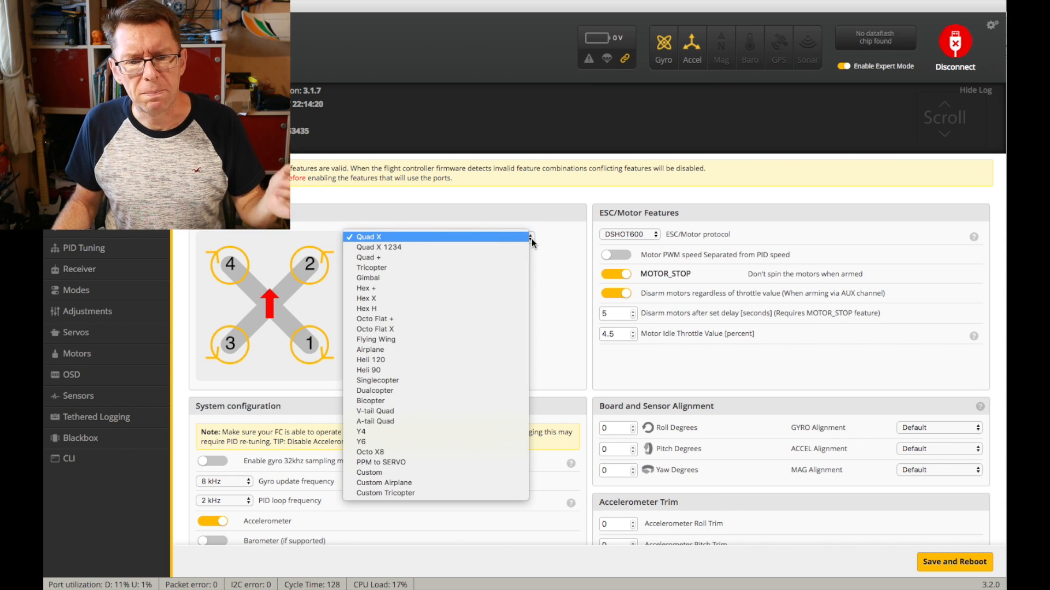
mouse_move(506, 240)
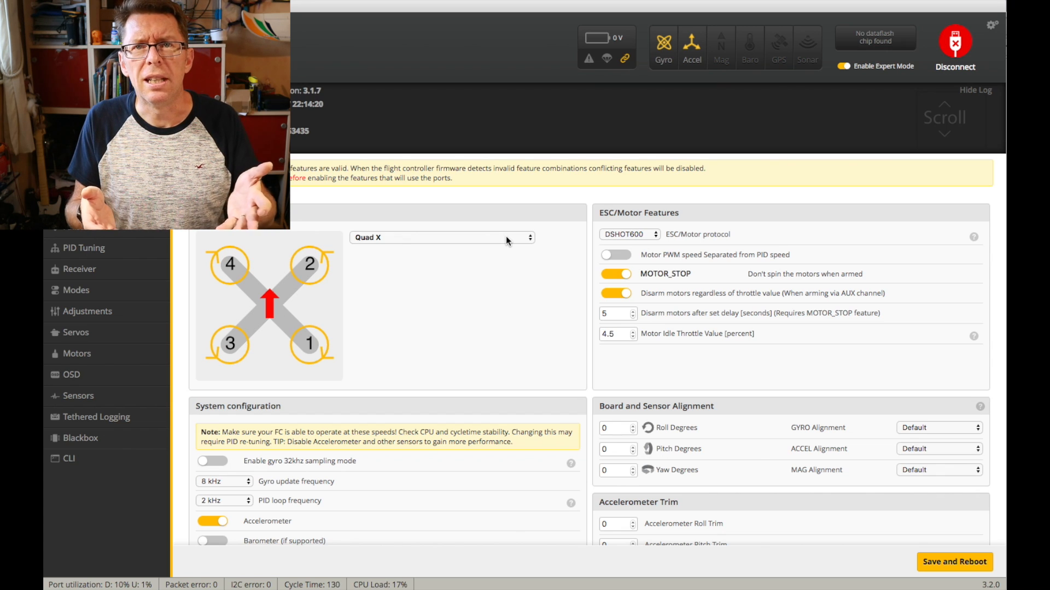
scroll("up", 3)
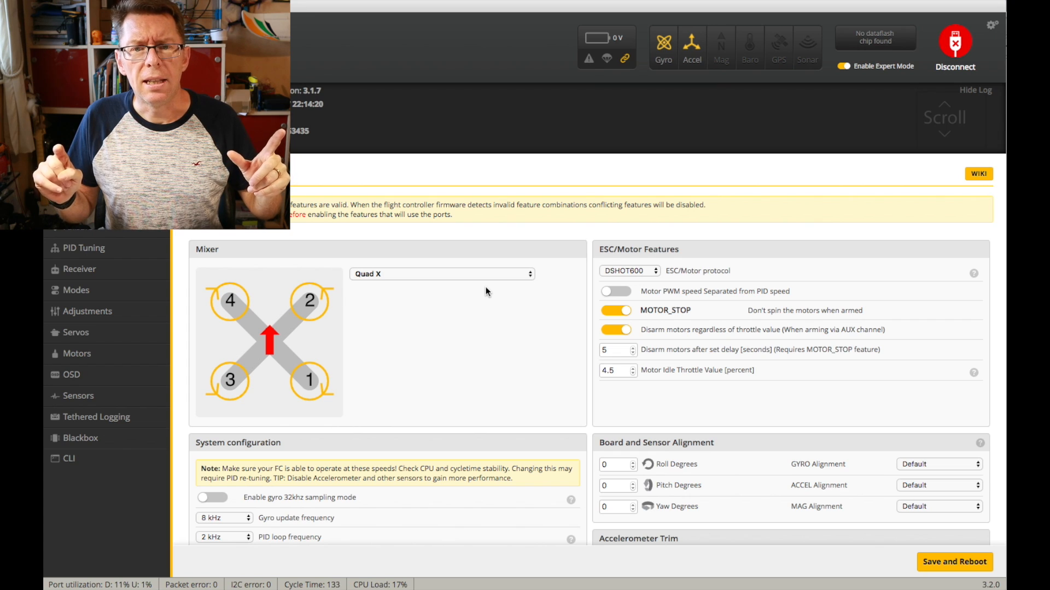
mouse_move(731, 257)
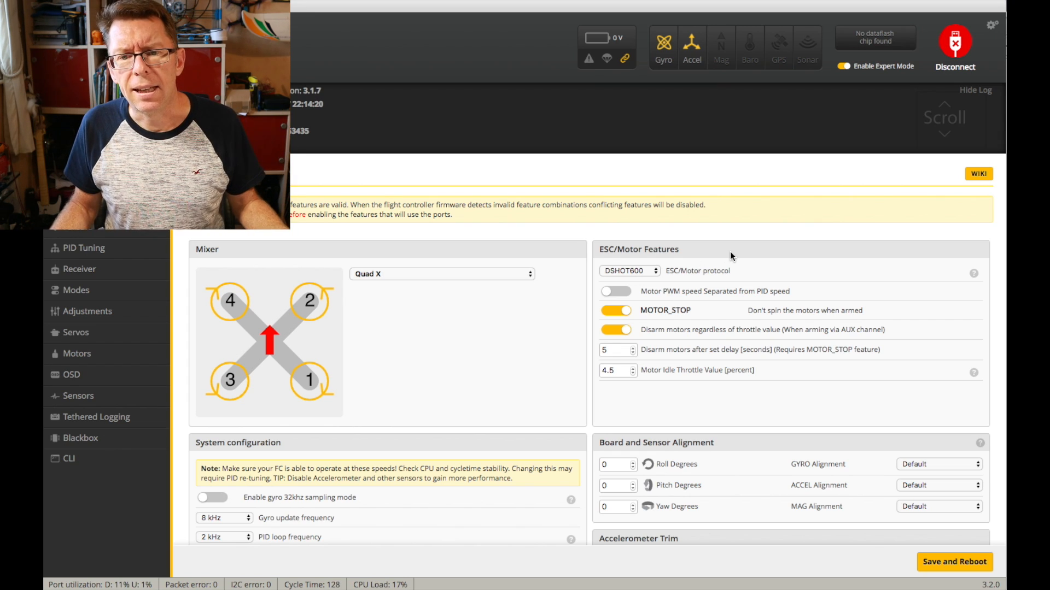
scroll("down", 3)
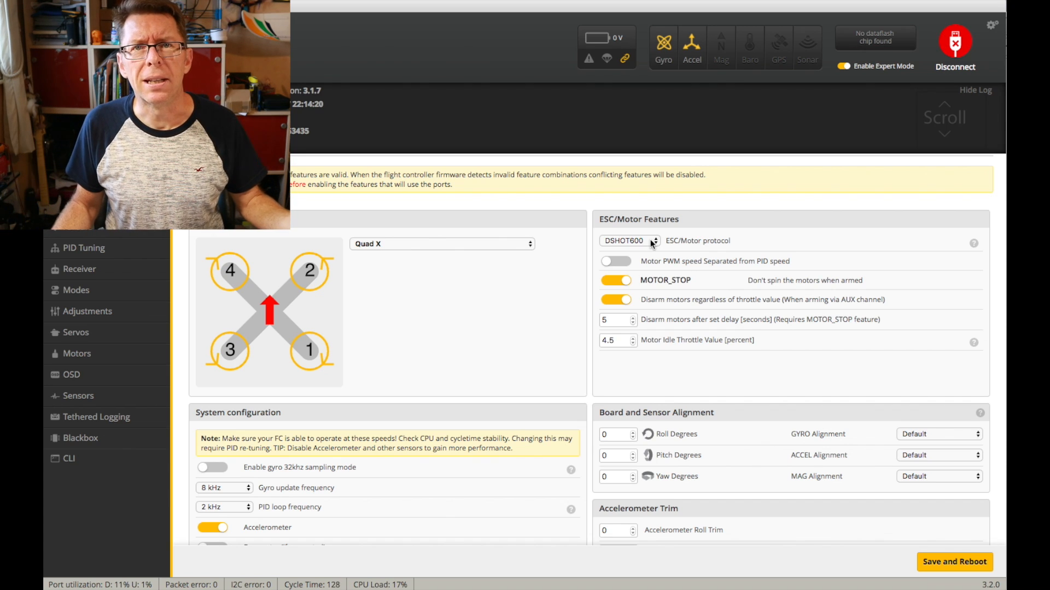
left_click(628, 241)
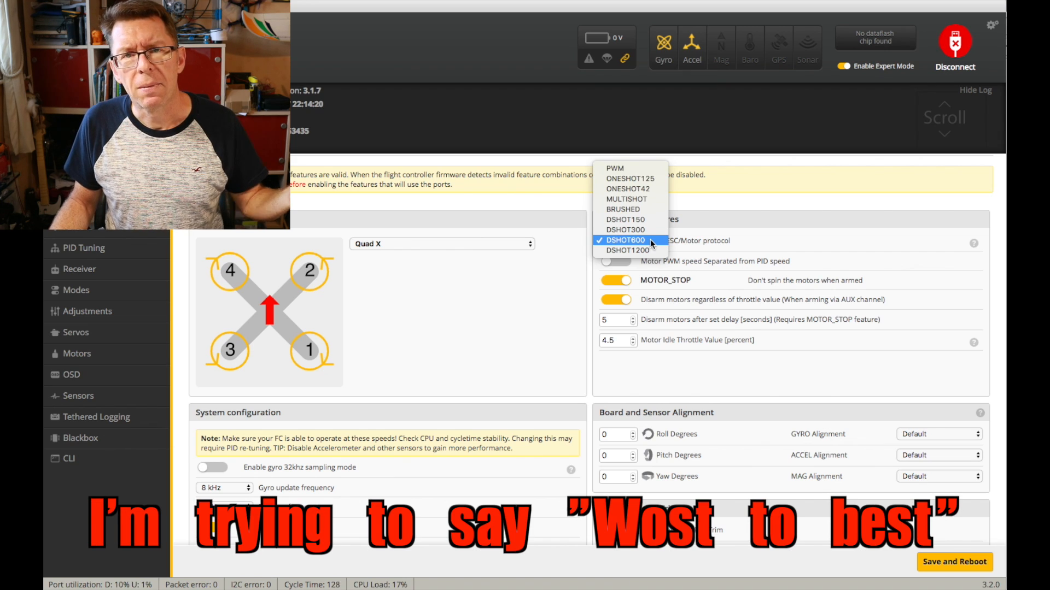
mouse_move(626, 171)
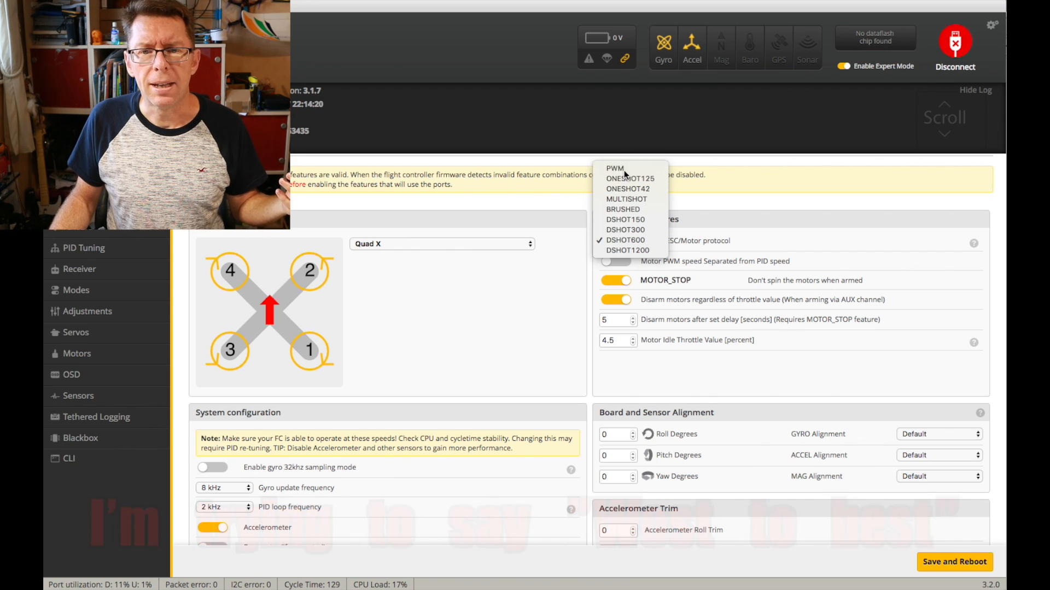
left_click(613, 169)
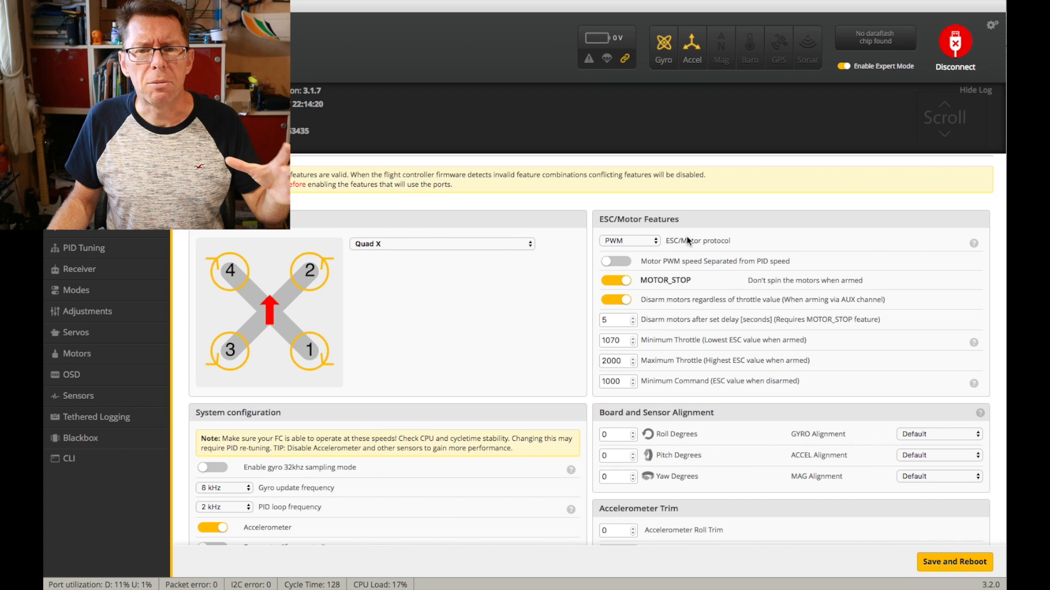
Change the ESC/motor protocol from PWM to ONESHOT125, keeping the throttle values visible.
left_click(628, 241)
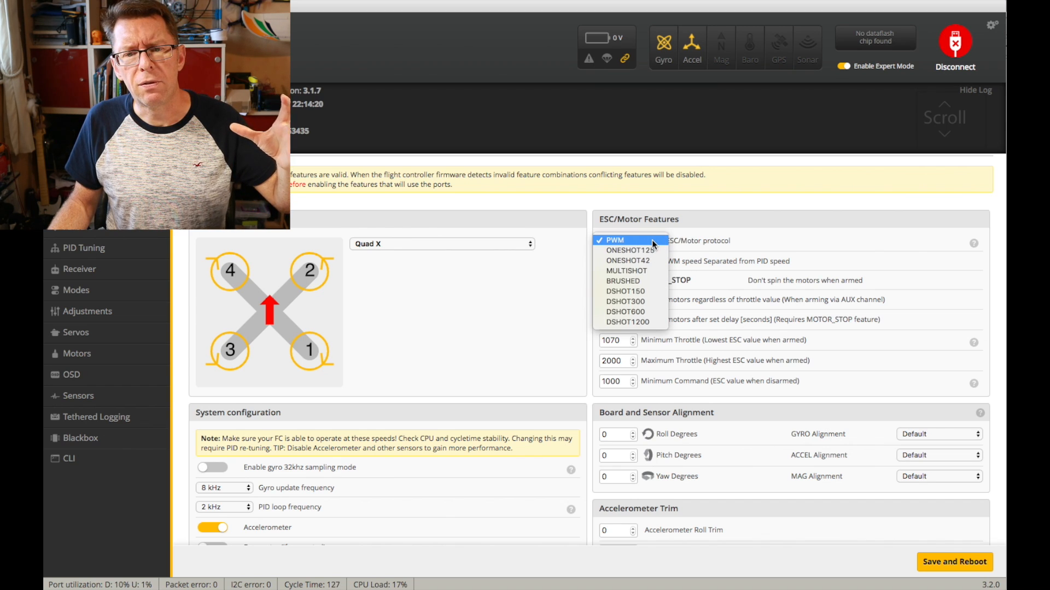
left_click(628, 251)
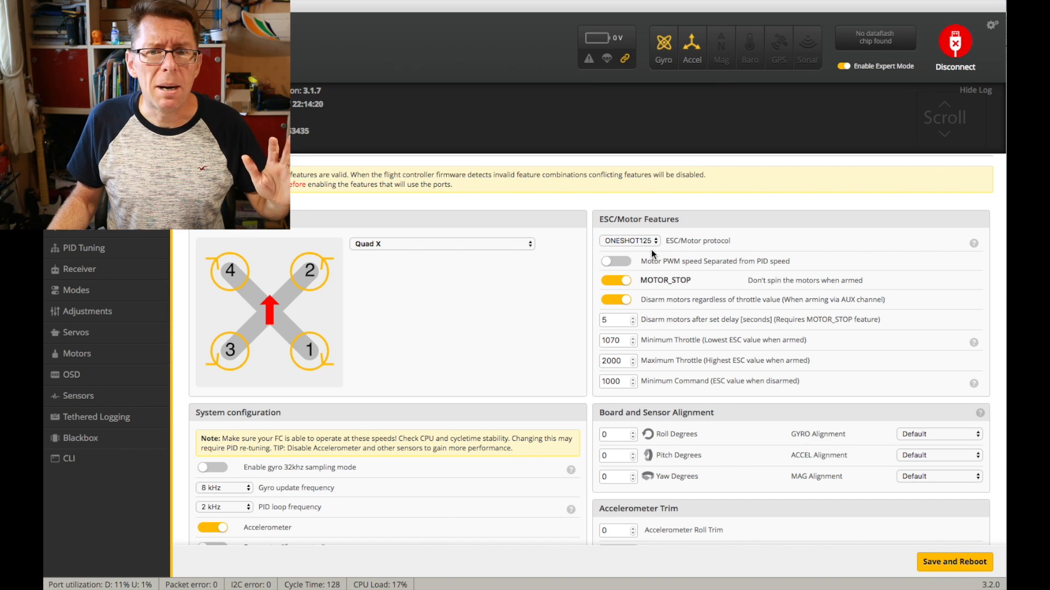
left_click(627, 241)
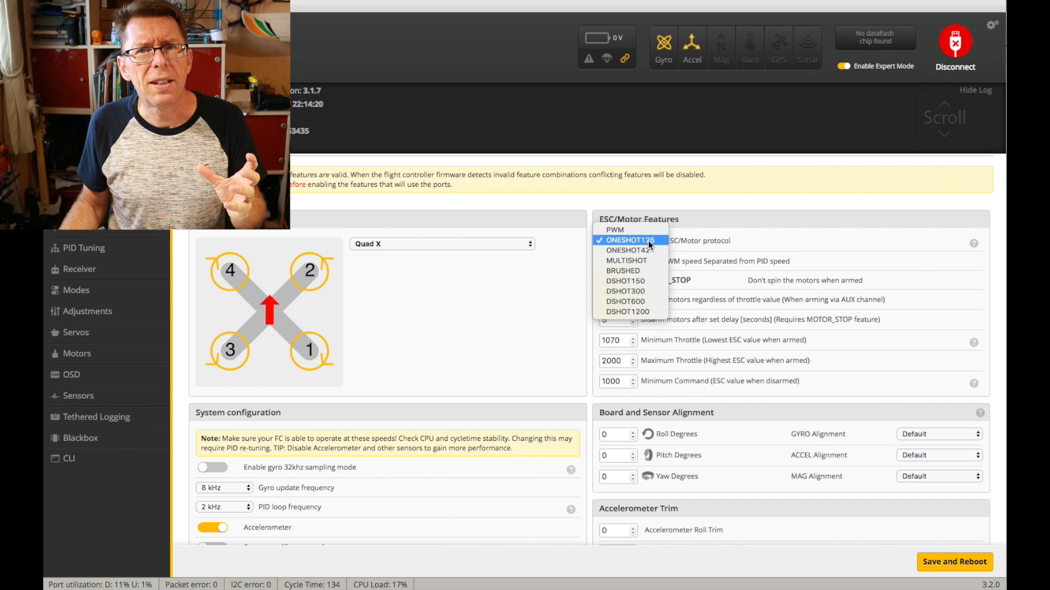
mouse_move(626, 301)
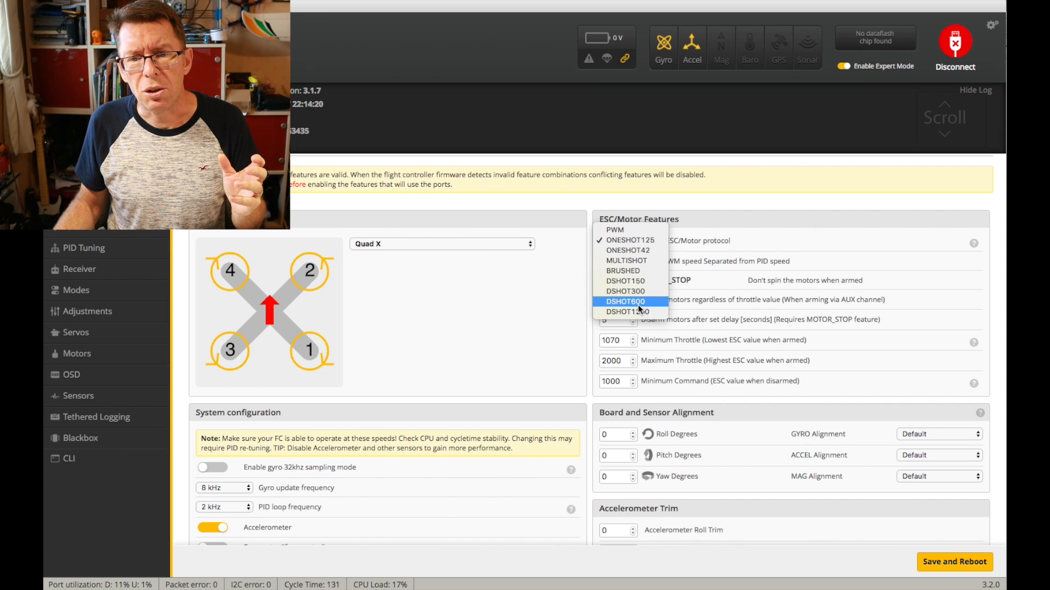
Restore the ESC/motor protocol to DSHOT600, bringing back motor idle throttle 4.5%.
left_click(624, 302)
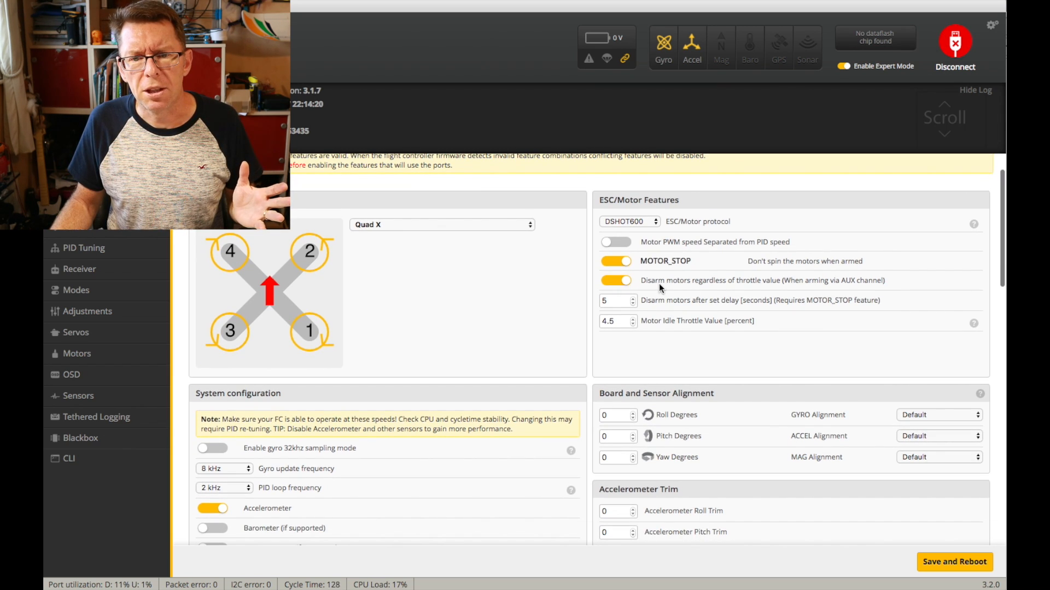
scroll("up", 3)
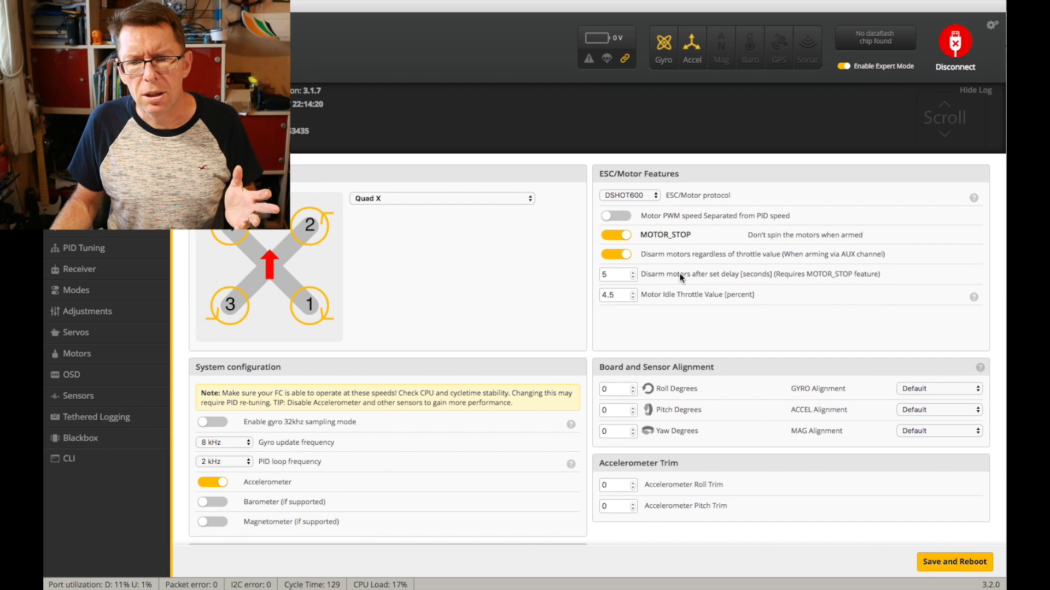
scroll("down", 3)
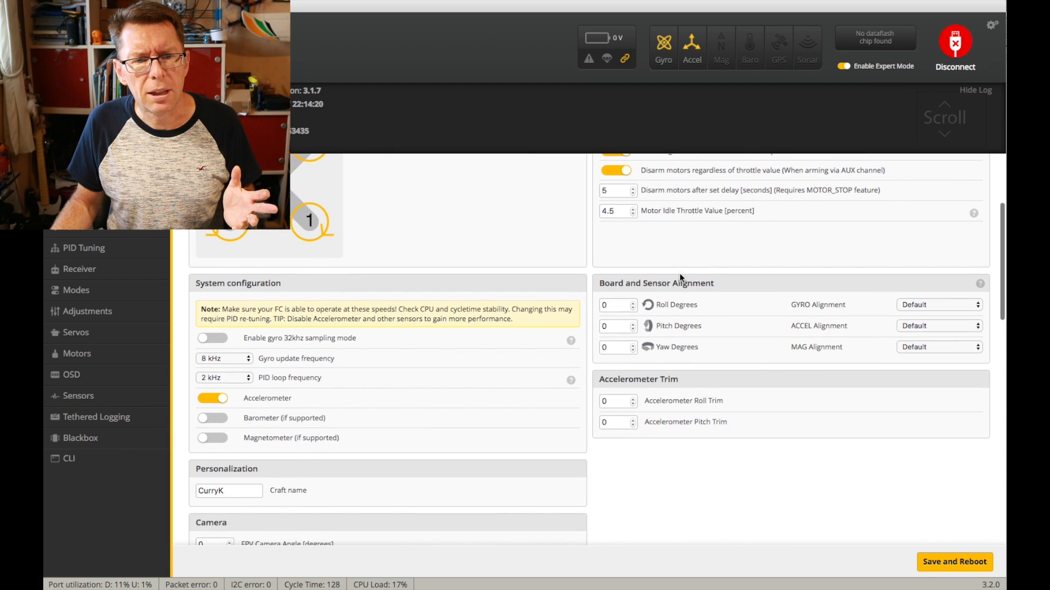
scroll("down", 3)
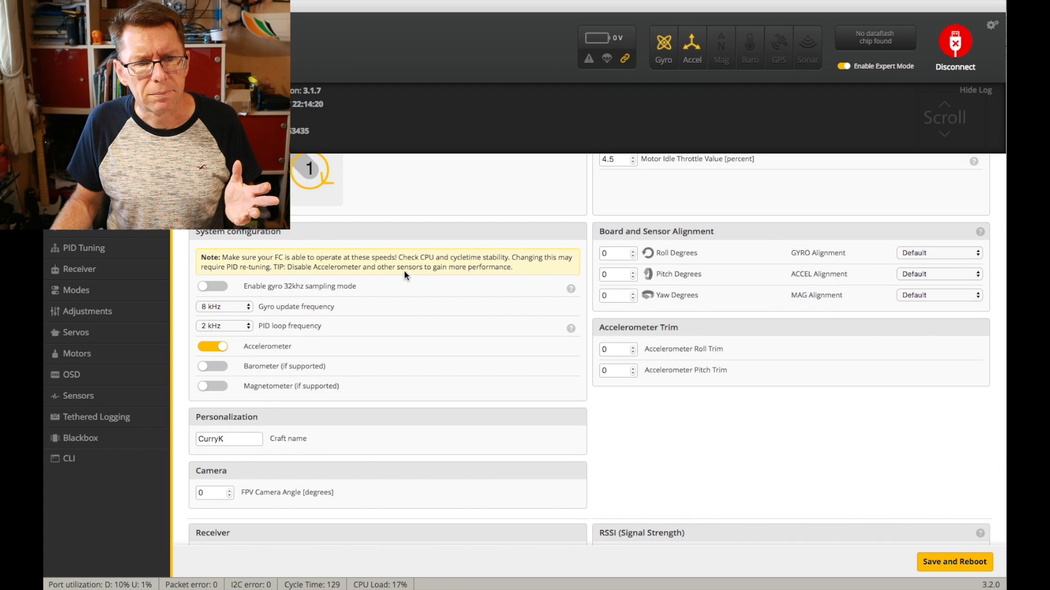
scroll("down", 3)
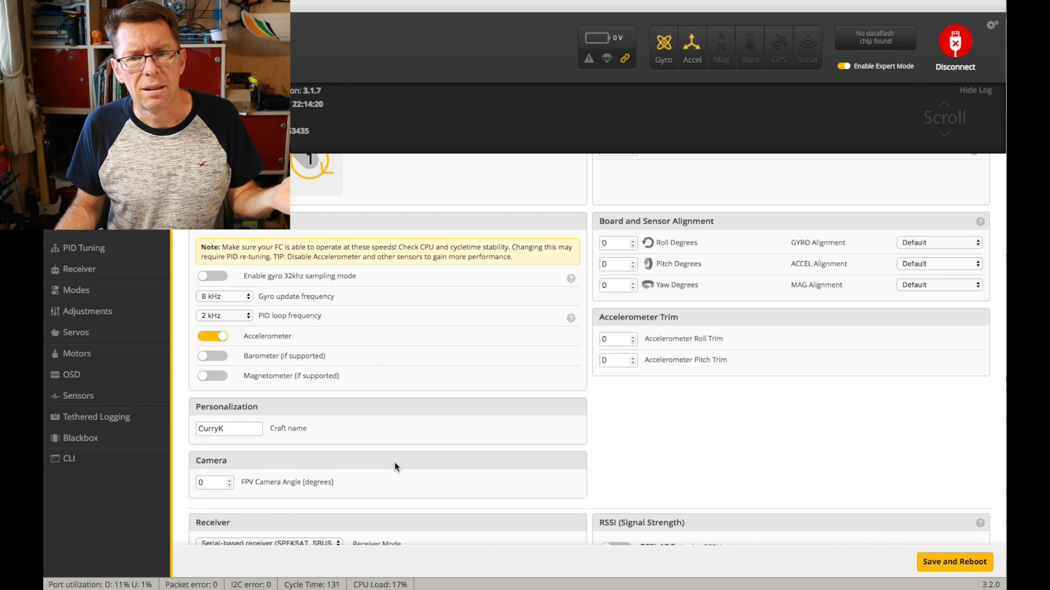
mouse_move(425, 390)
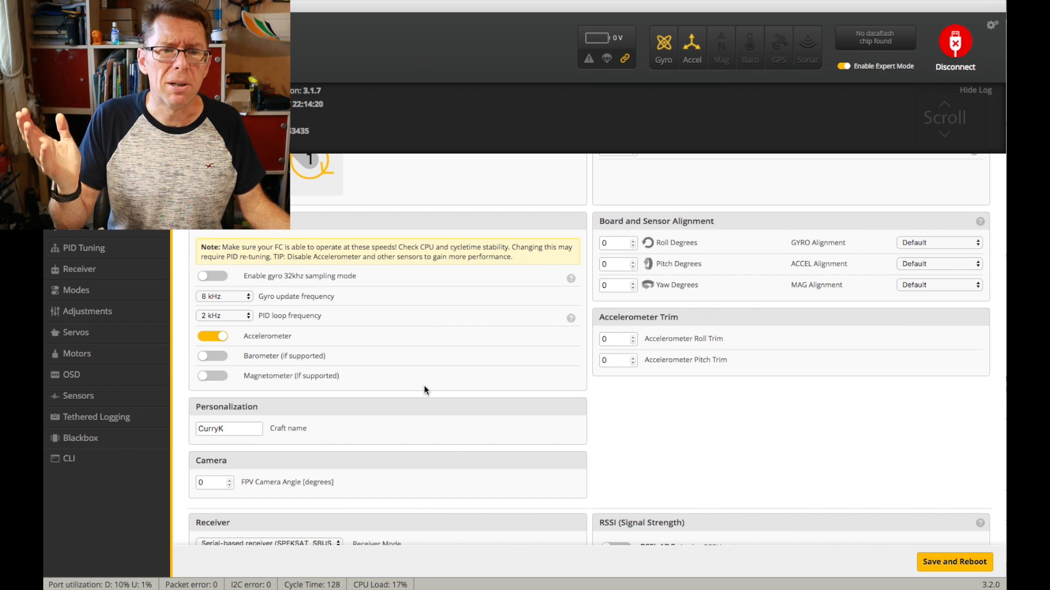
scroll("down", 3)
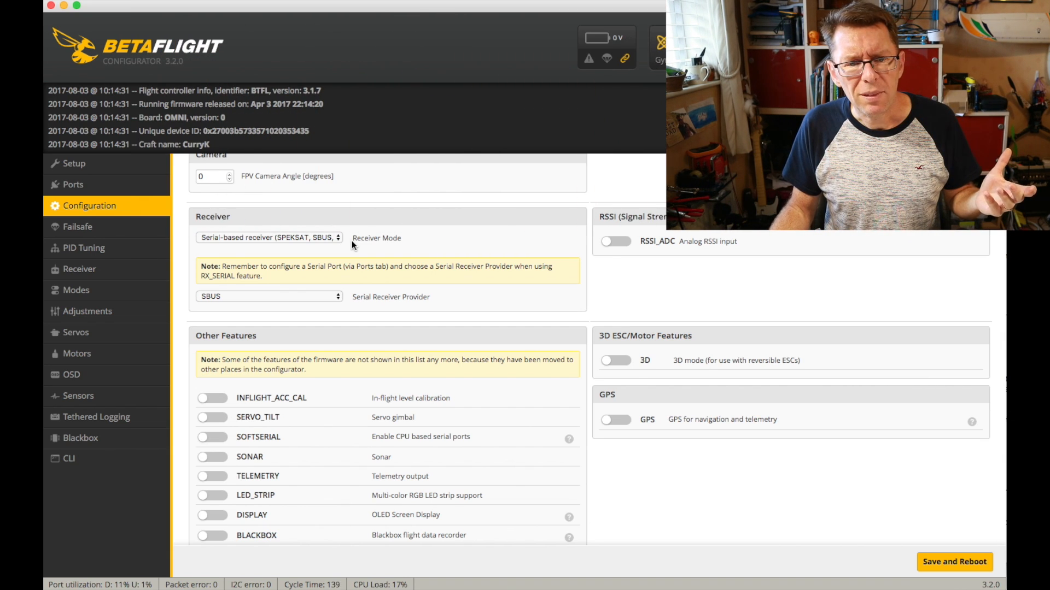
Switch the receiver mode from serial-based SBUS to PPM RX input.
left_click(268, 237)
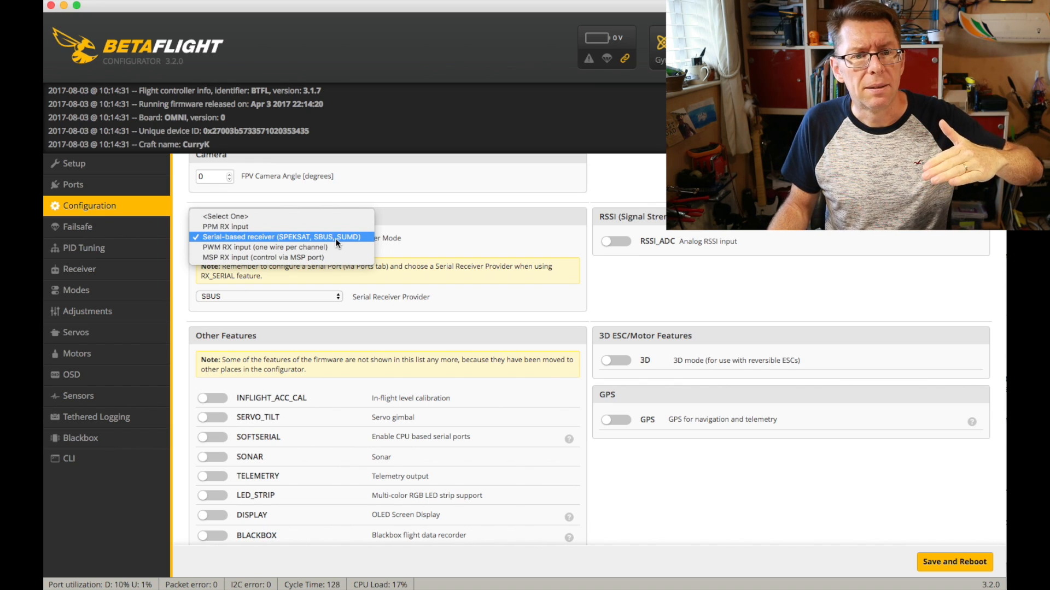
left_click(253, 247)
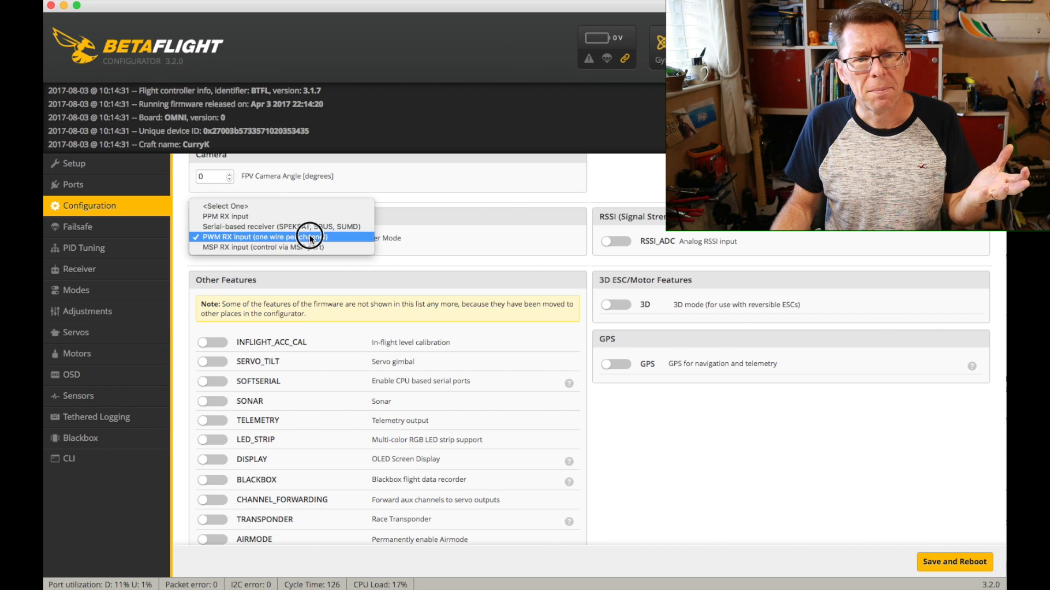
left_click(225, 216)
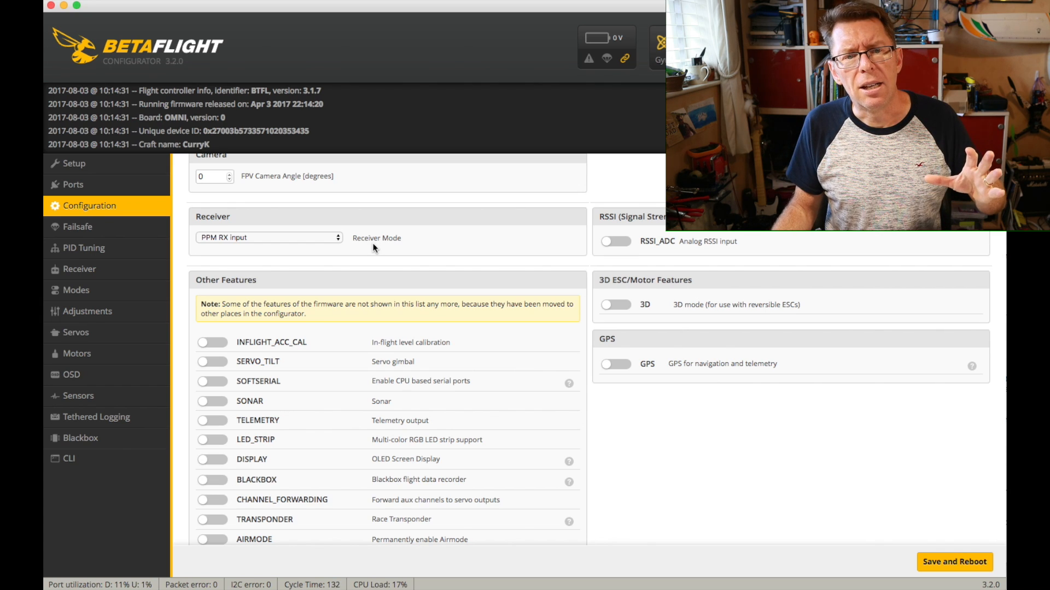
scroll("up", 3)
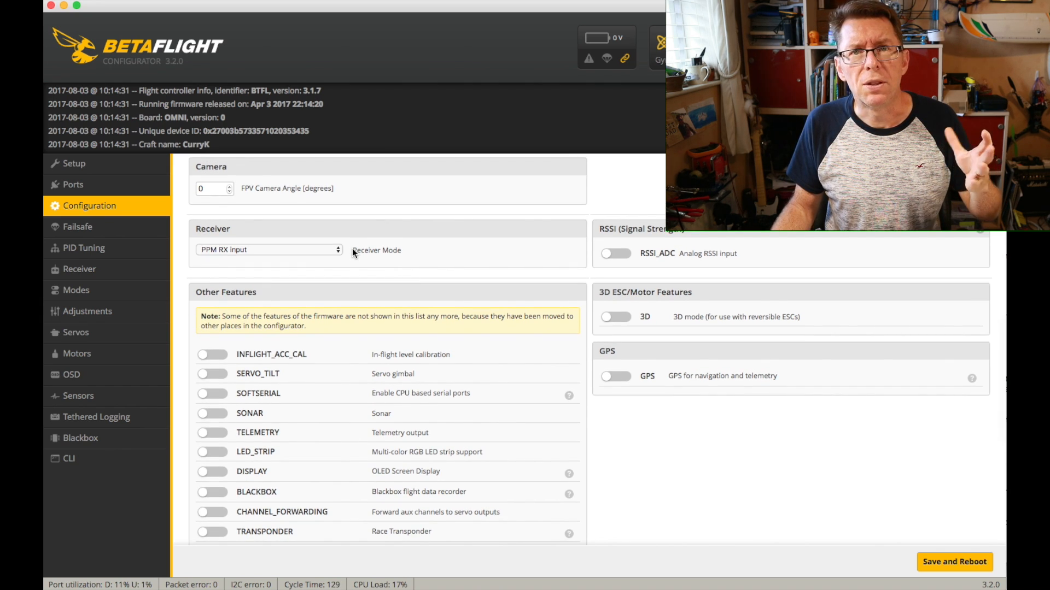
Set the receiver mode back to serial-based receiver with SBUS as provider.
left_click(268, 249)
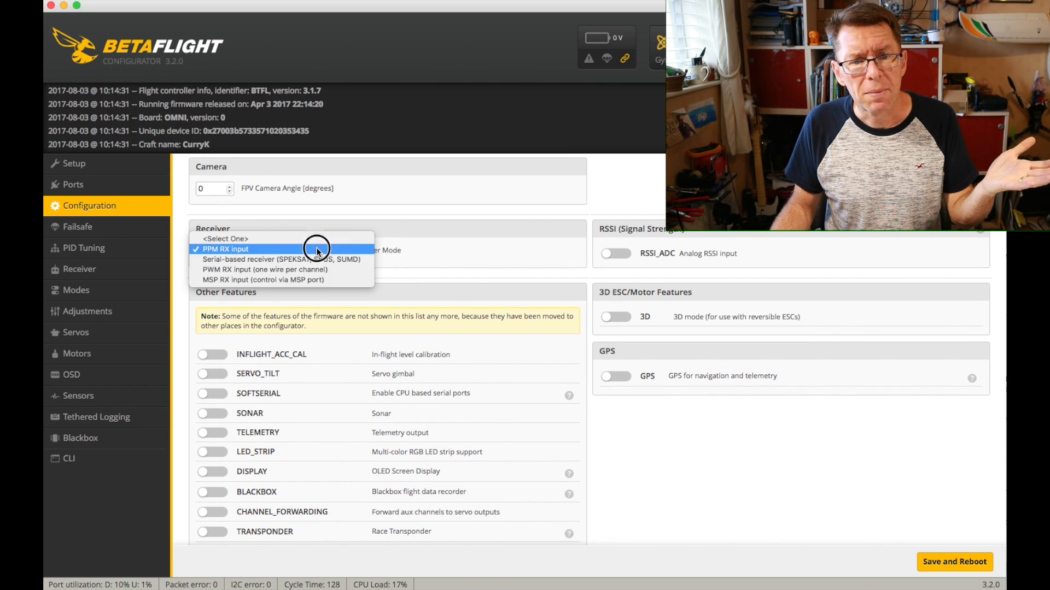
mouse_move(333, 260)
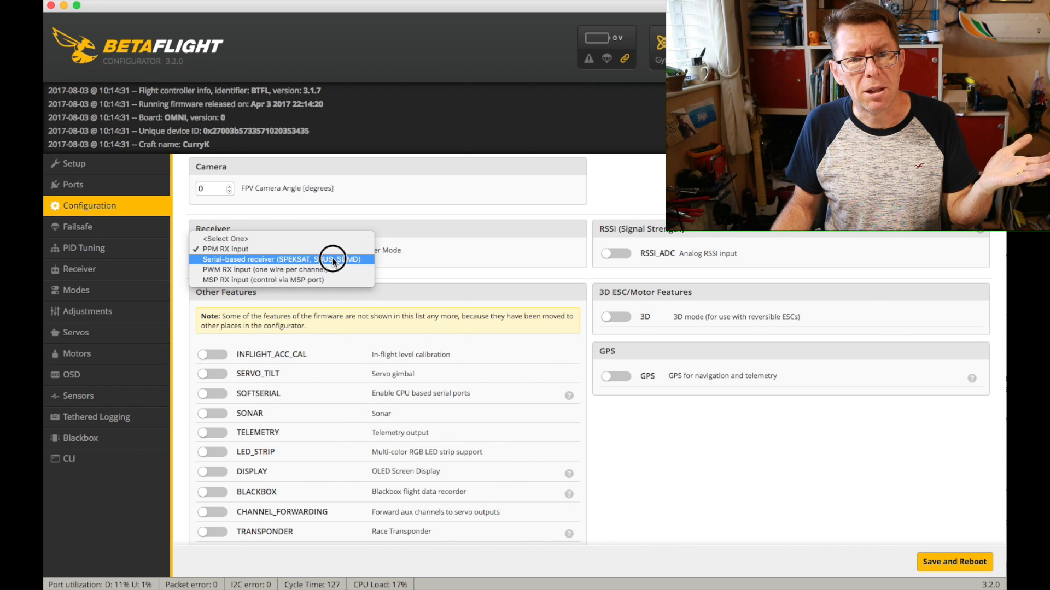
left_click(276, 259)
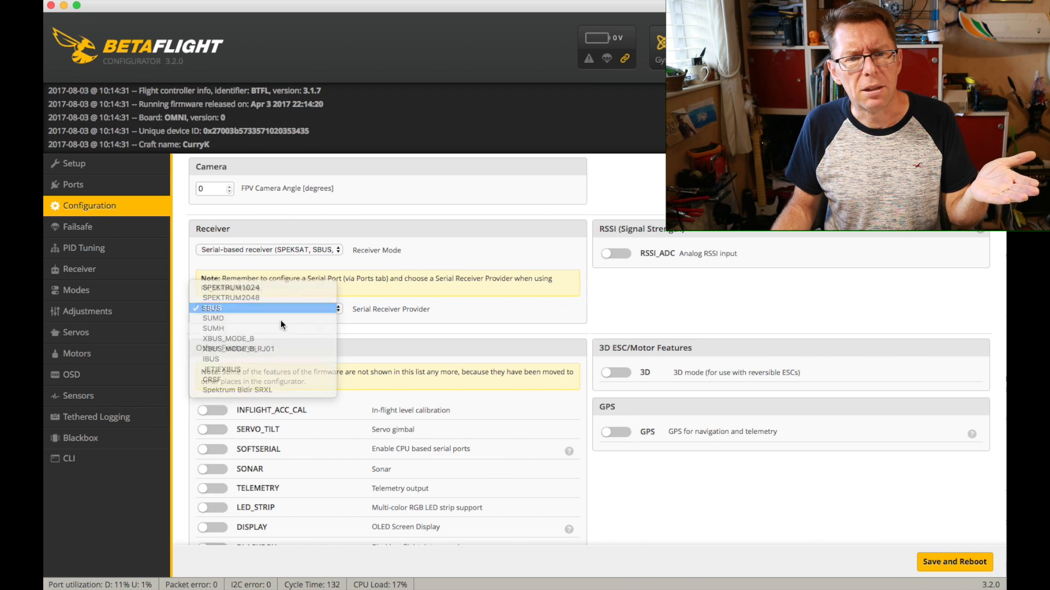
left_click(211, 309)
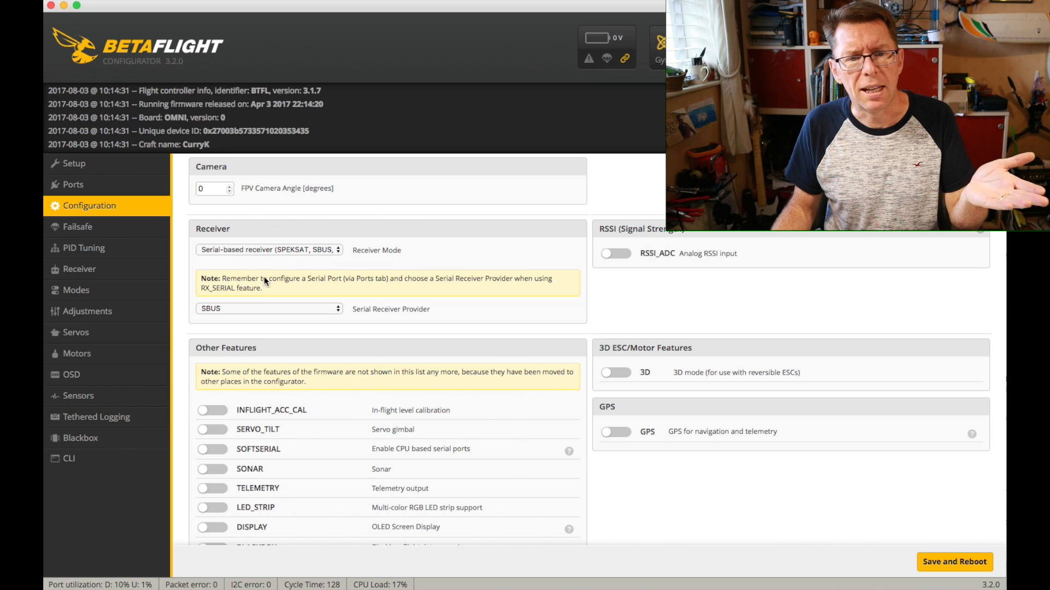
mouse_move(427, 287)
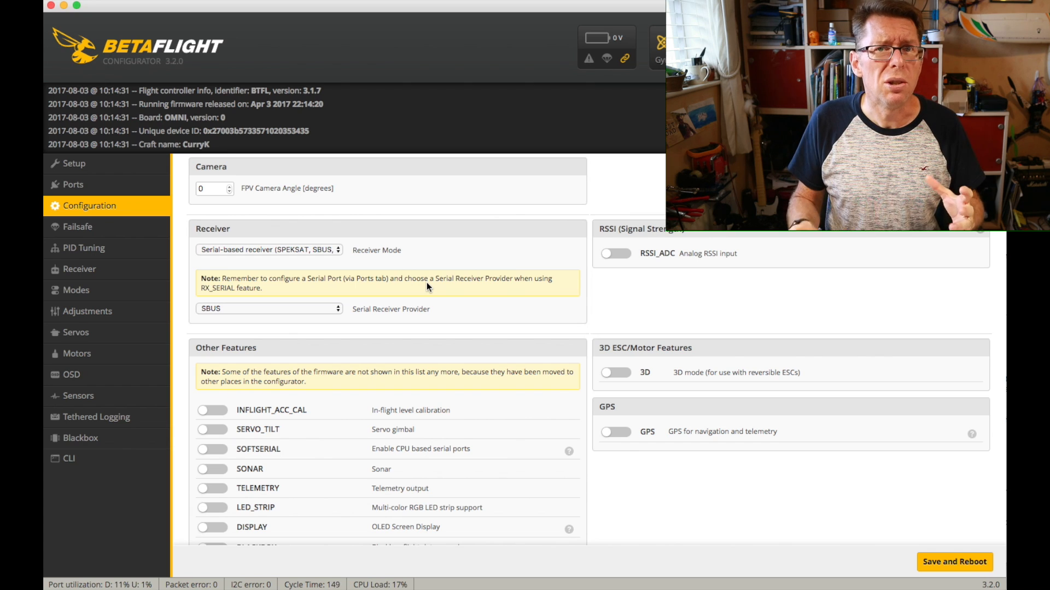
mouse_move(483, 286)
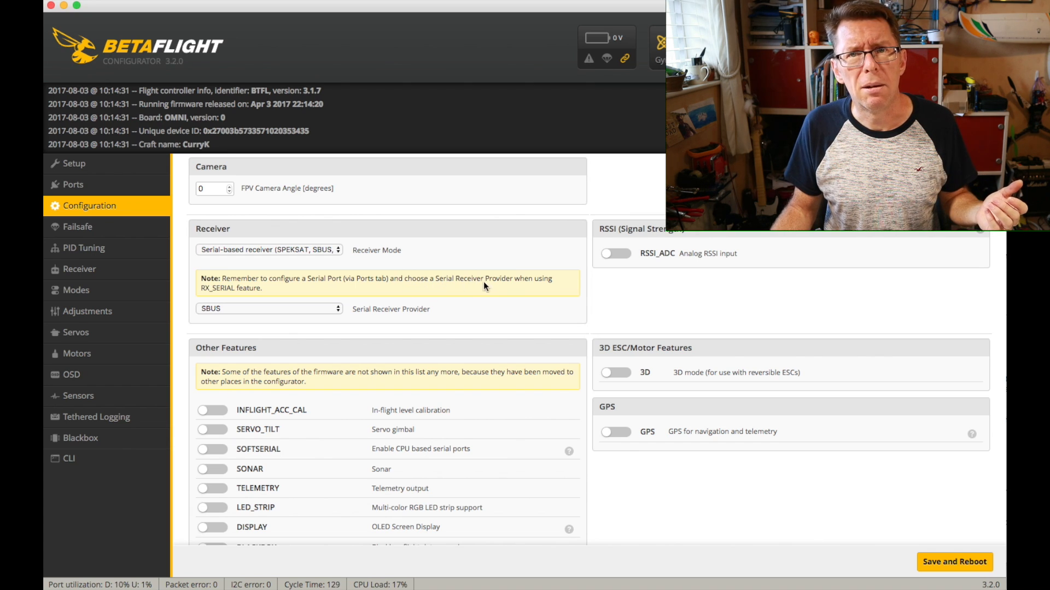
scroll("up", 3)
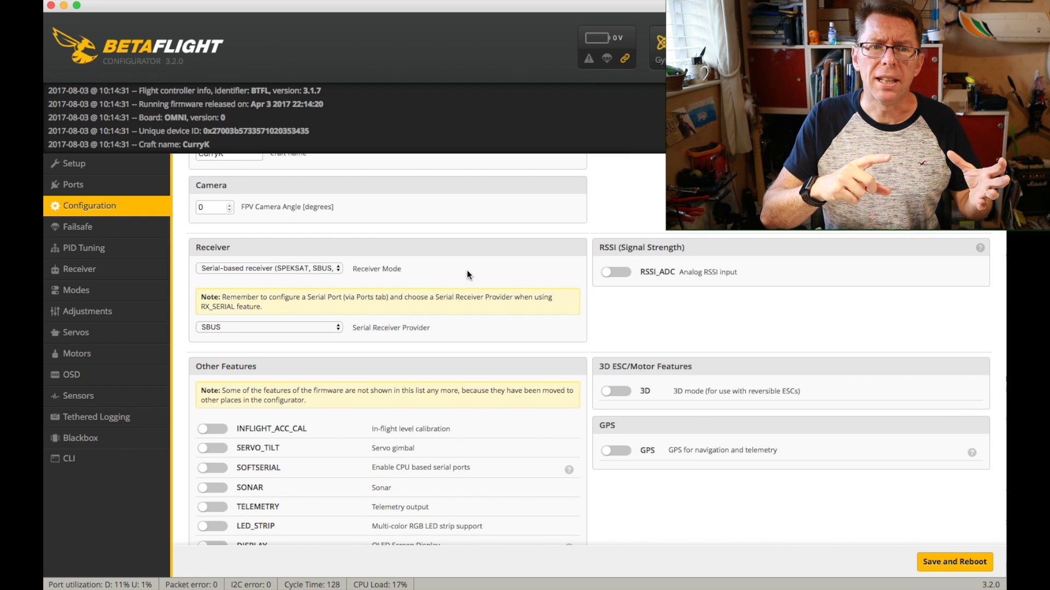
mouse_move(458, 277)
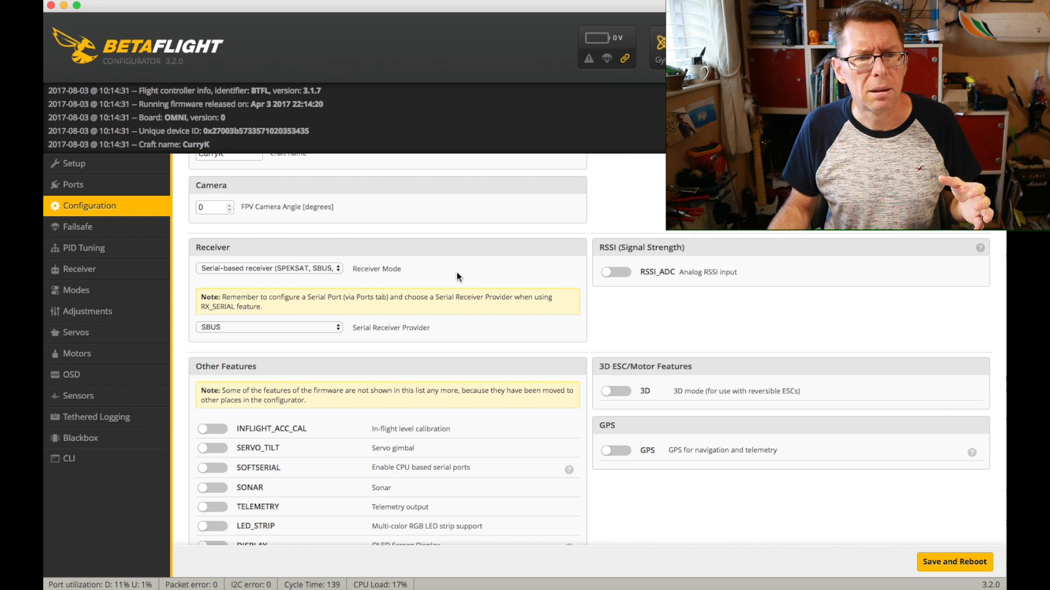
Show the Ports page where UART3 has Serial RX enabled for the receiver.
left_click(72, 185)
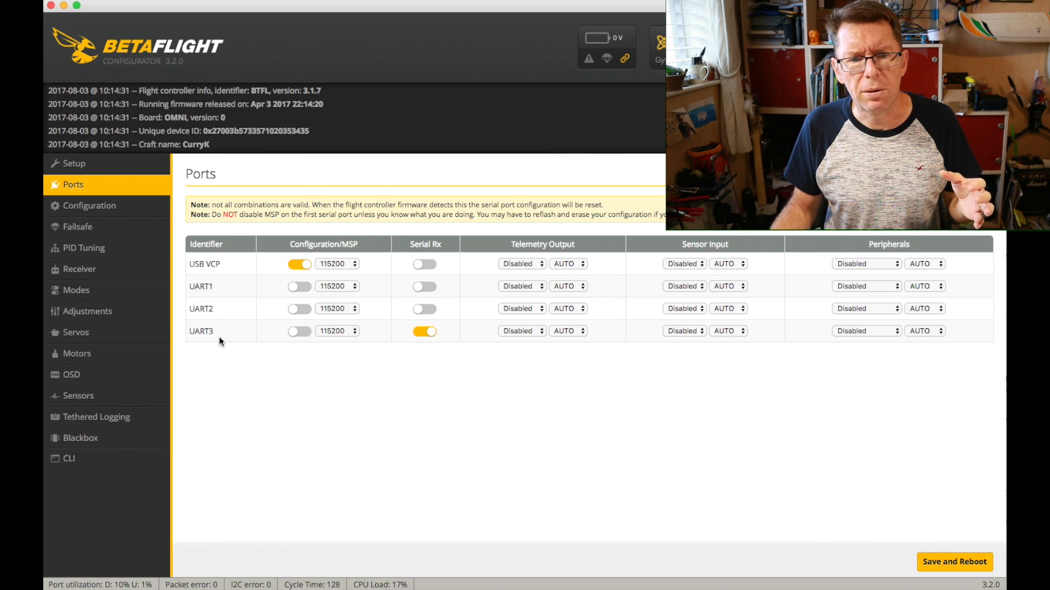
mouse_move(391, 340)
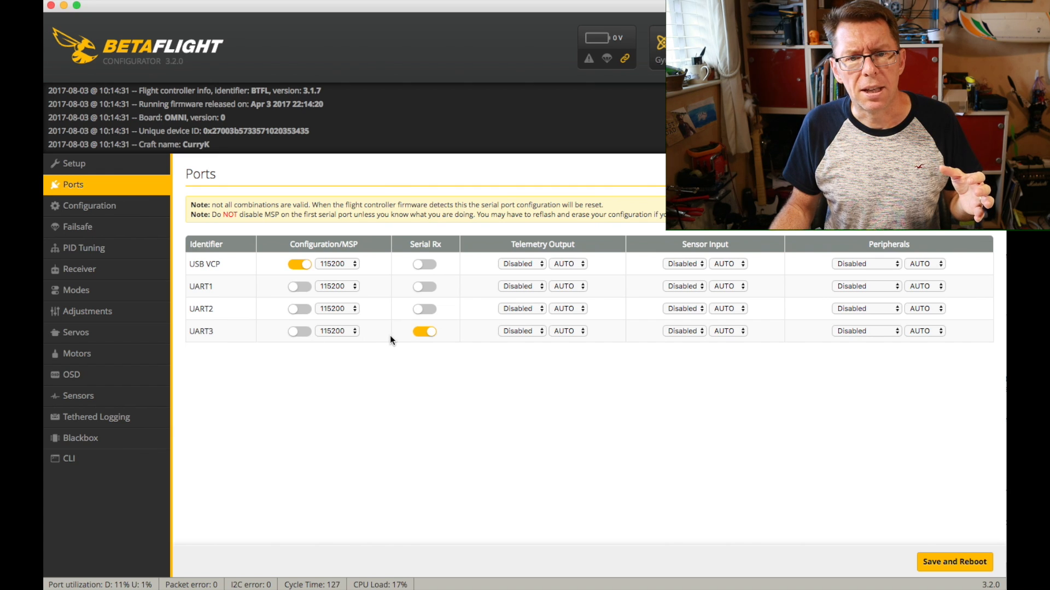
left_click(89, 206)
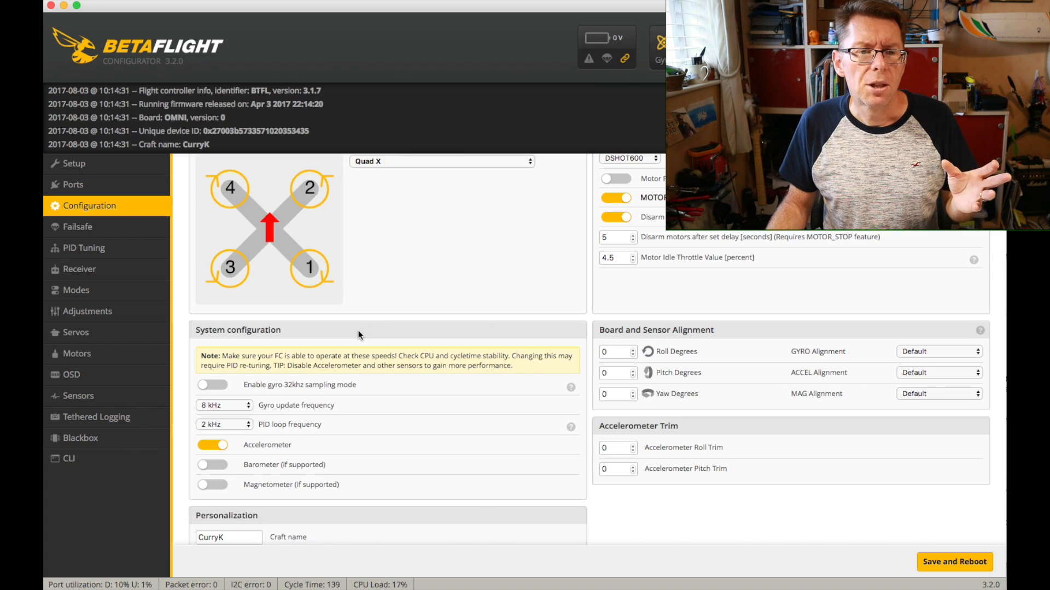
scroll("down", 3)
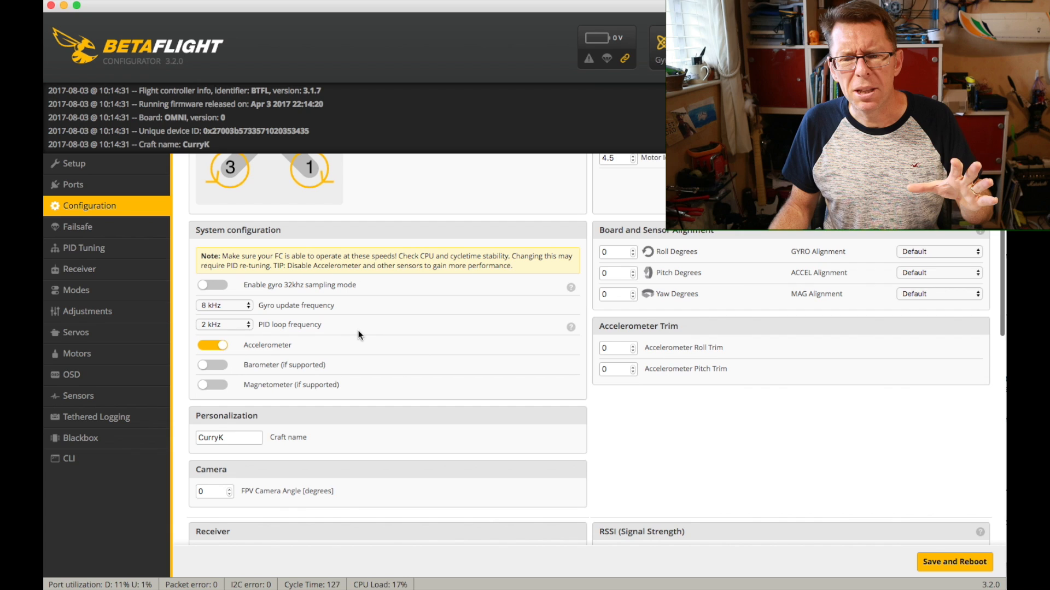
scroll("down", 3)
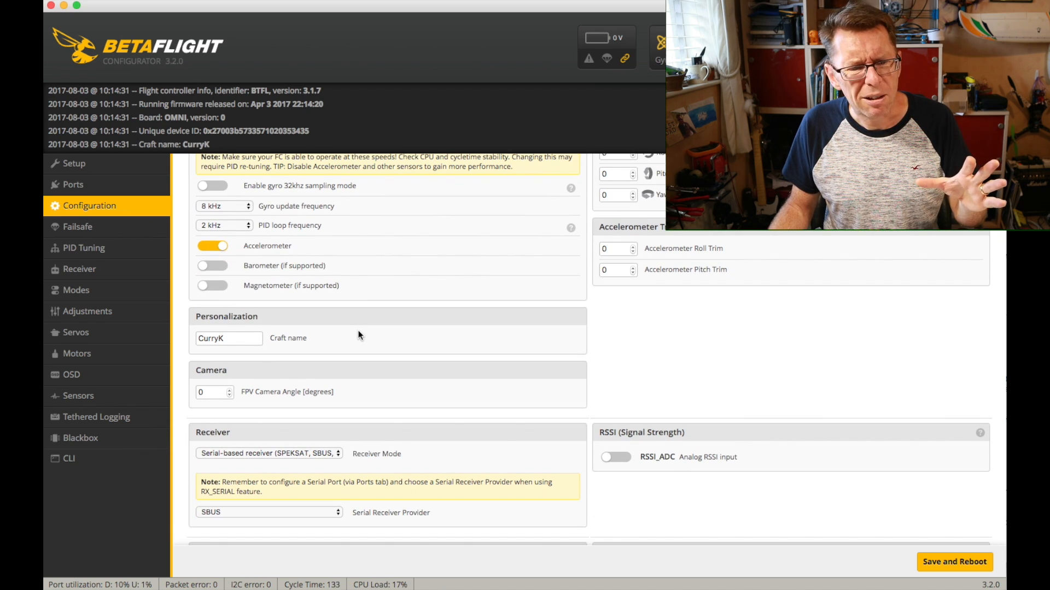
scroll("down", 3)
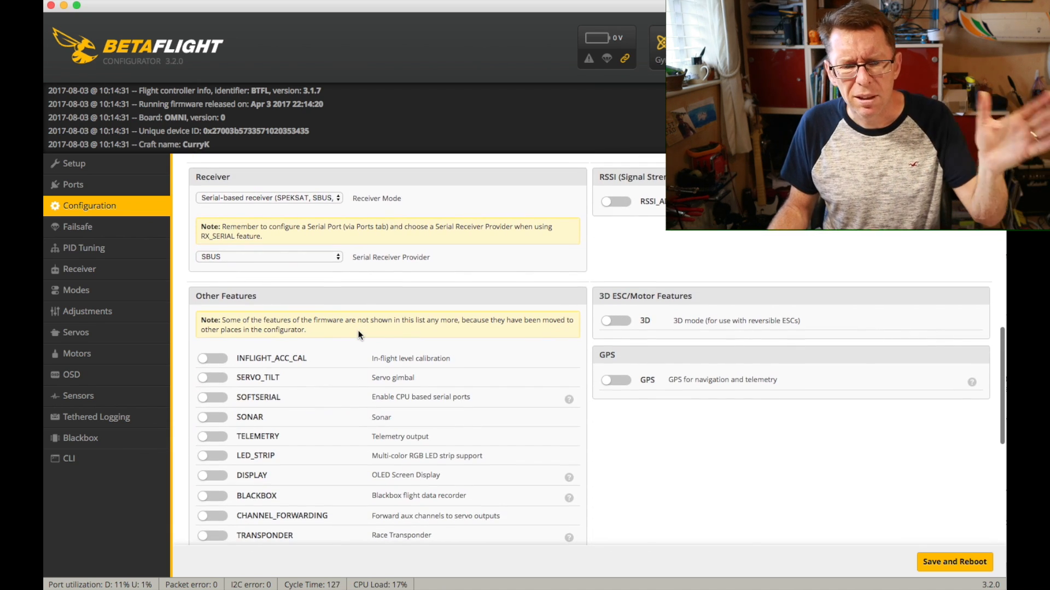
scroll("down", 3)
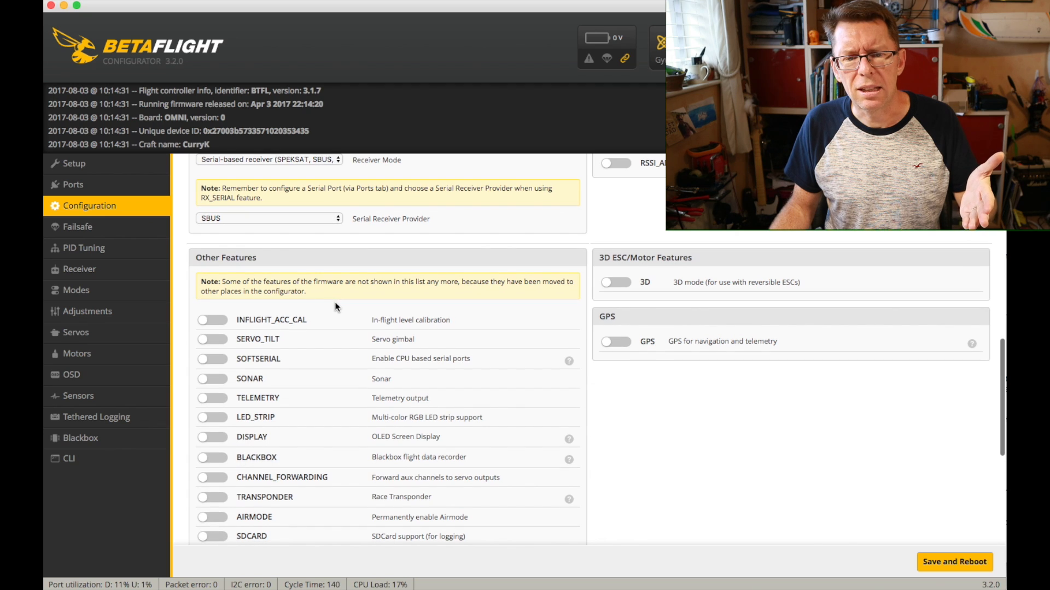
scroll("down", 3)
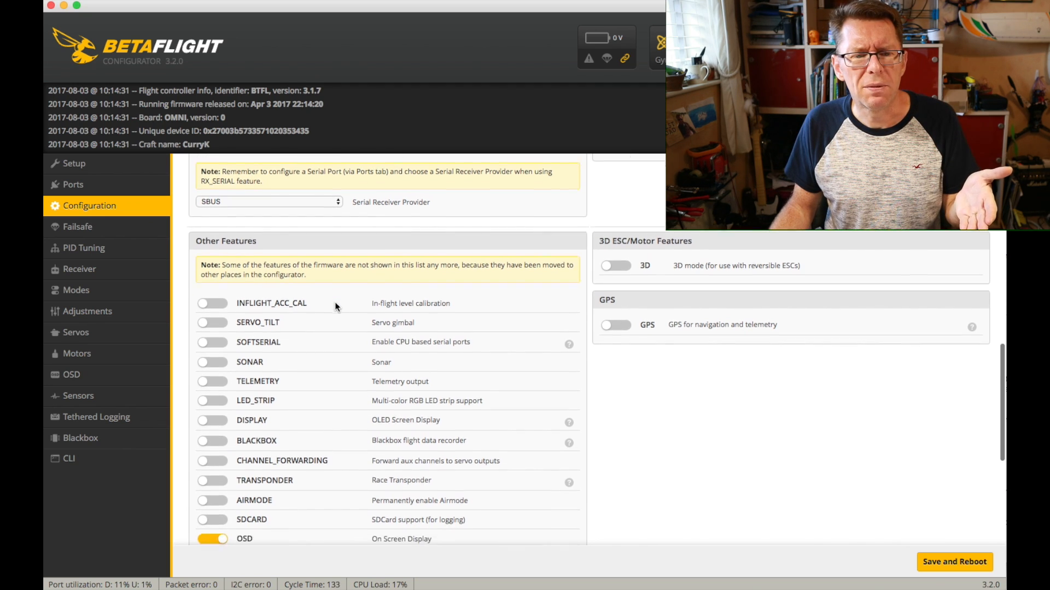
scroll("down", 3)
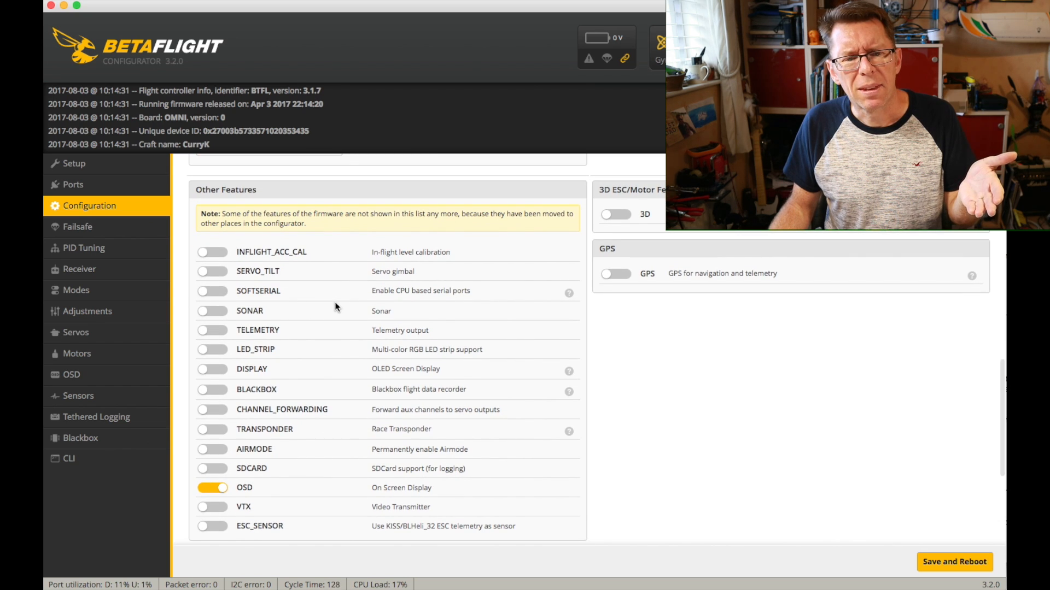
scroll("up", 3)
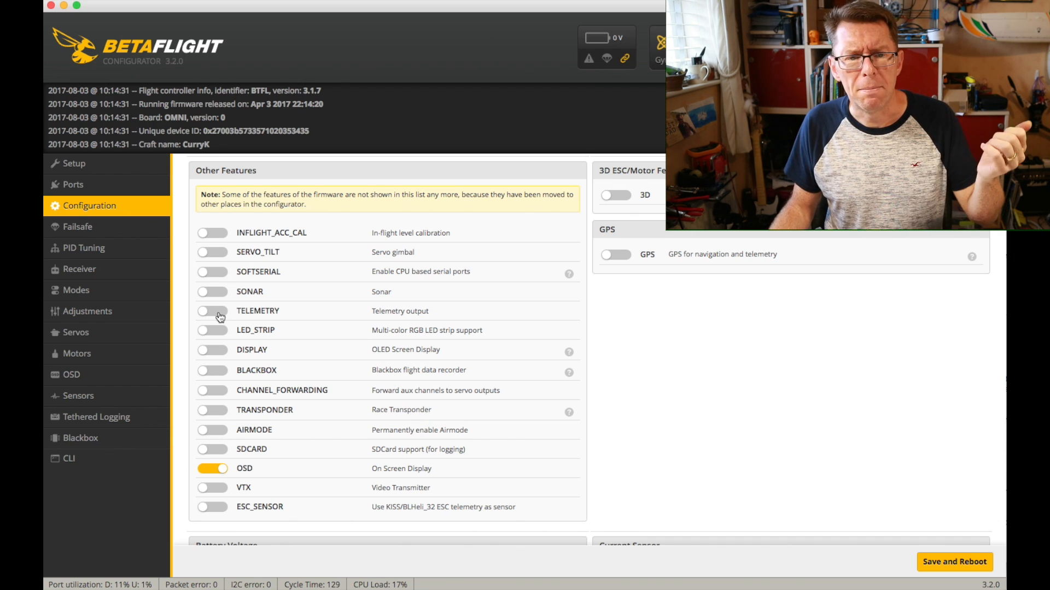
mouse_move(309, 299)
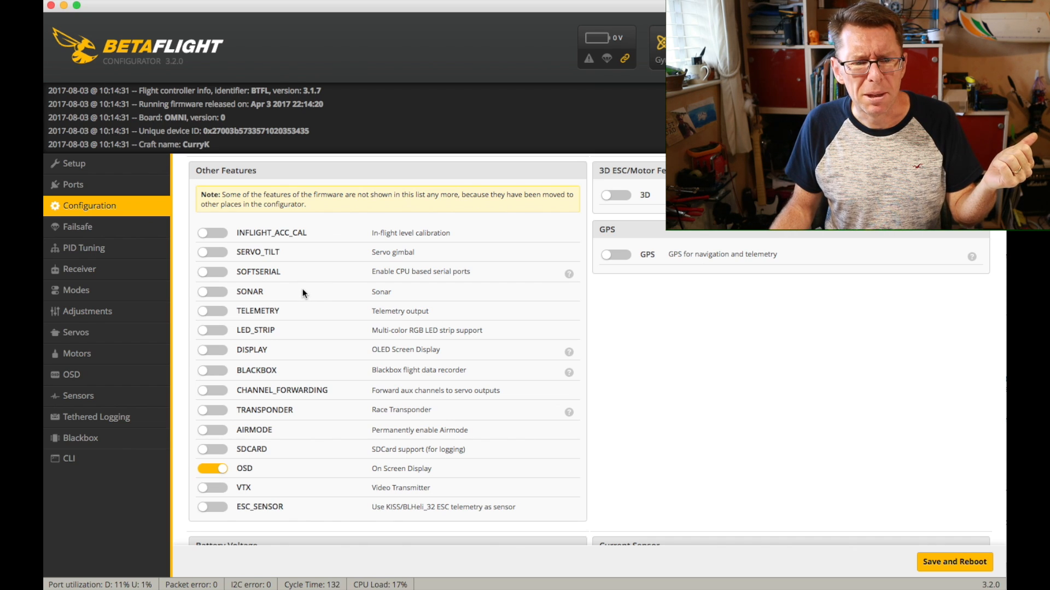
scroll("up", 3)
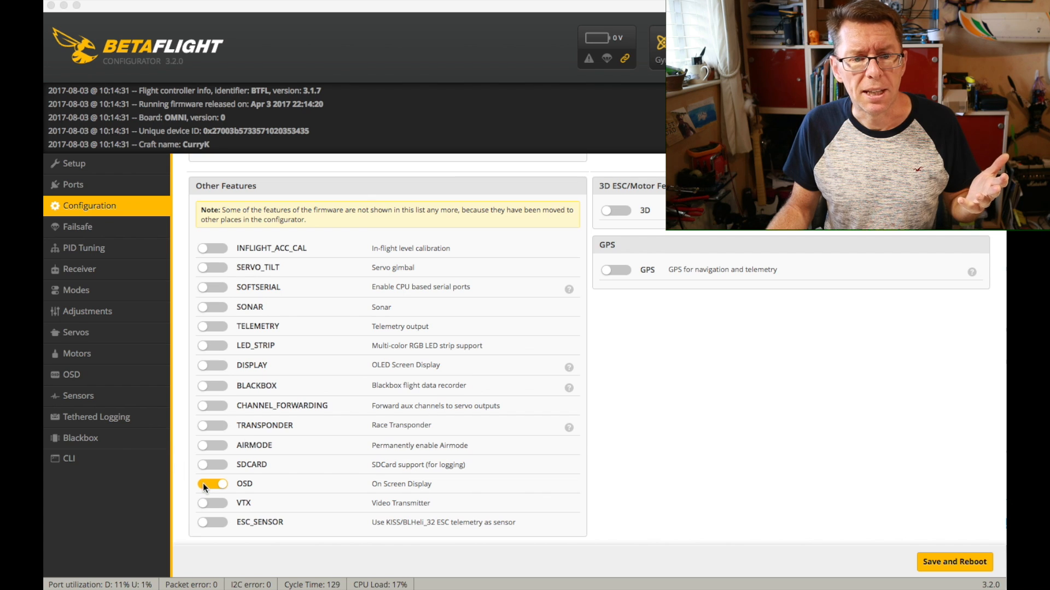
mouse_move(255, 491)
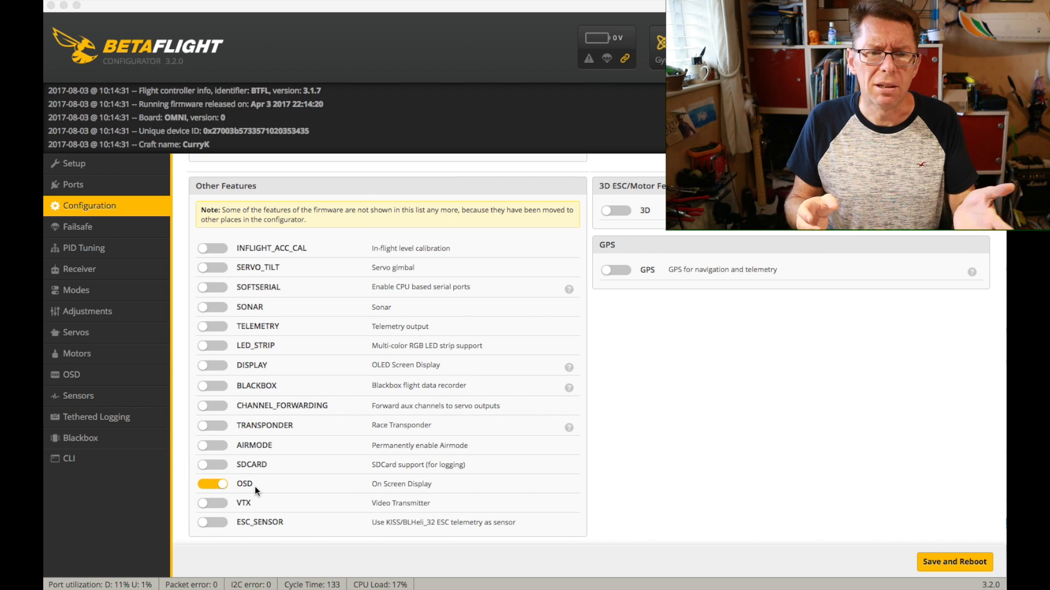
scroll("down", 3)
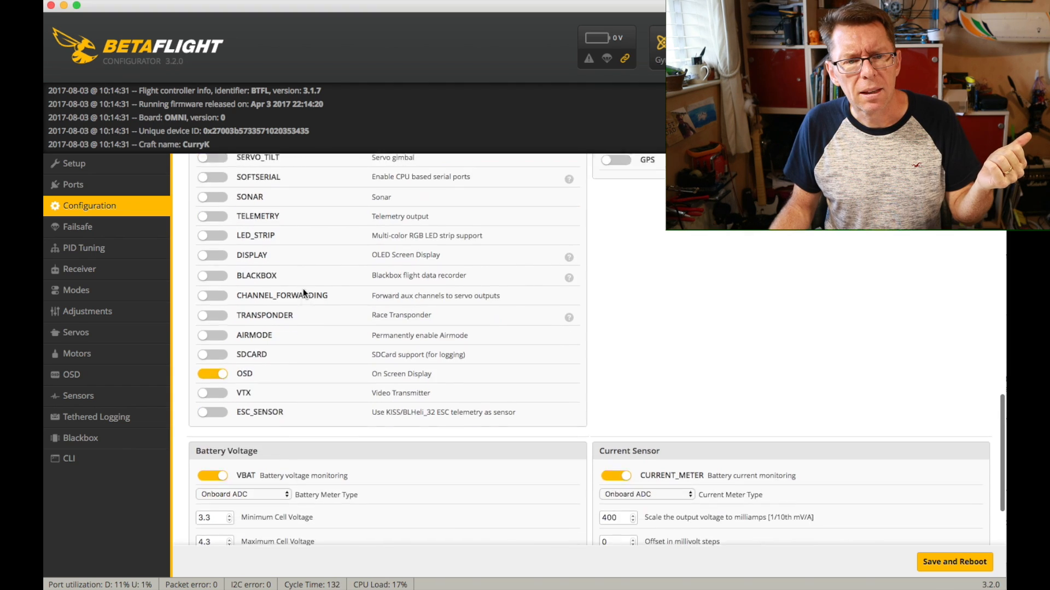
scroll("up", 3)
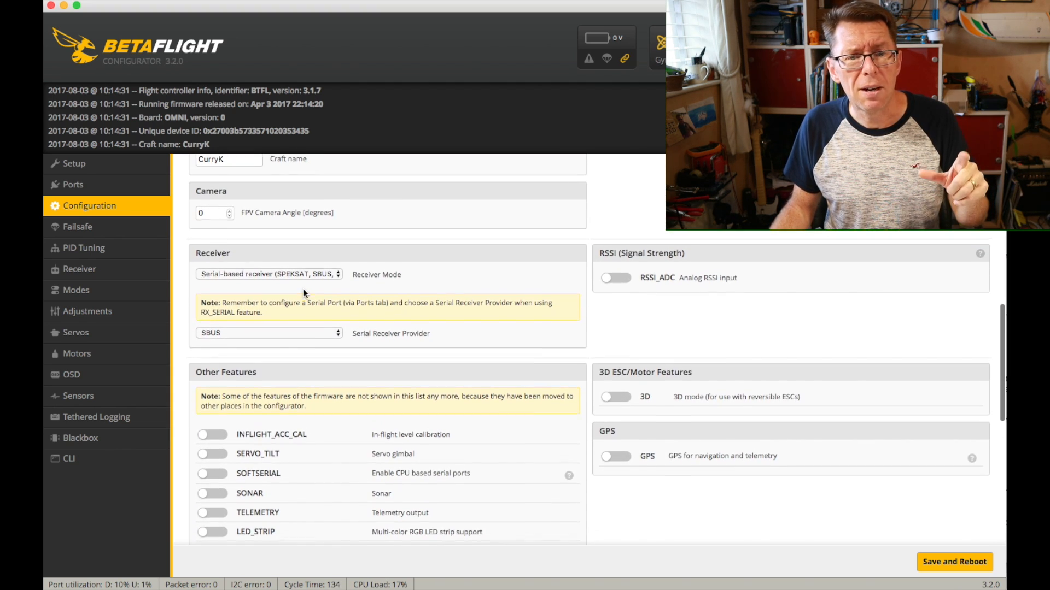
scroll("up", 3)
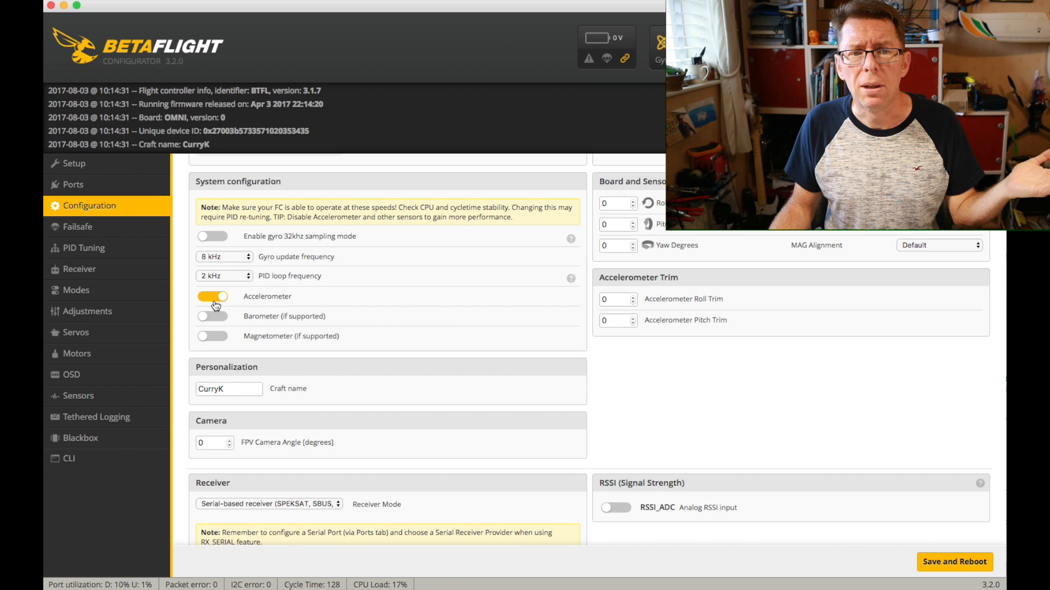
mouse_move(385, 300)
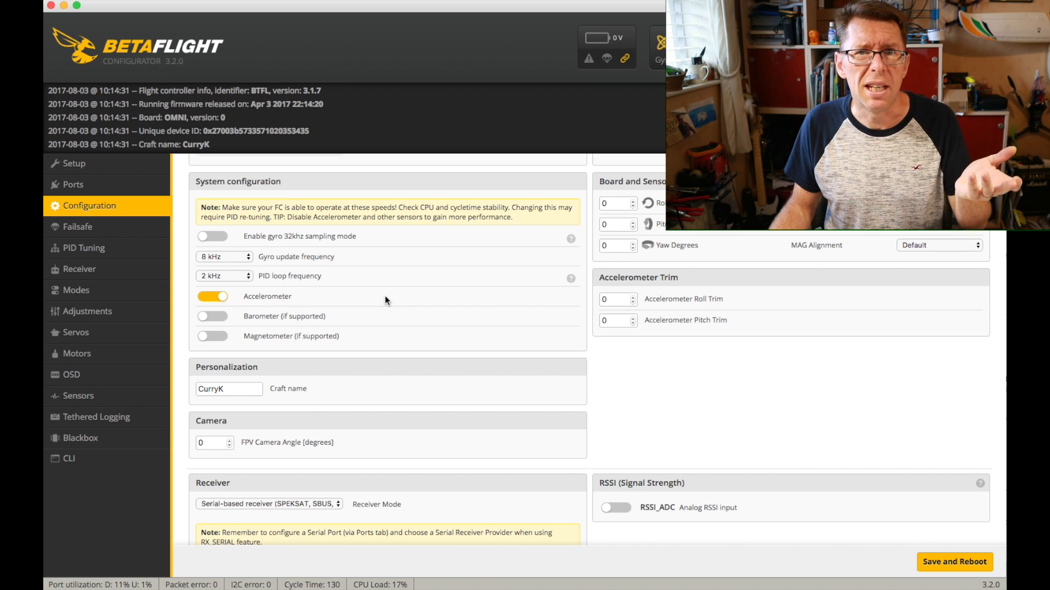
scroll("down", 3)
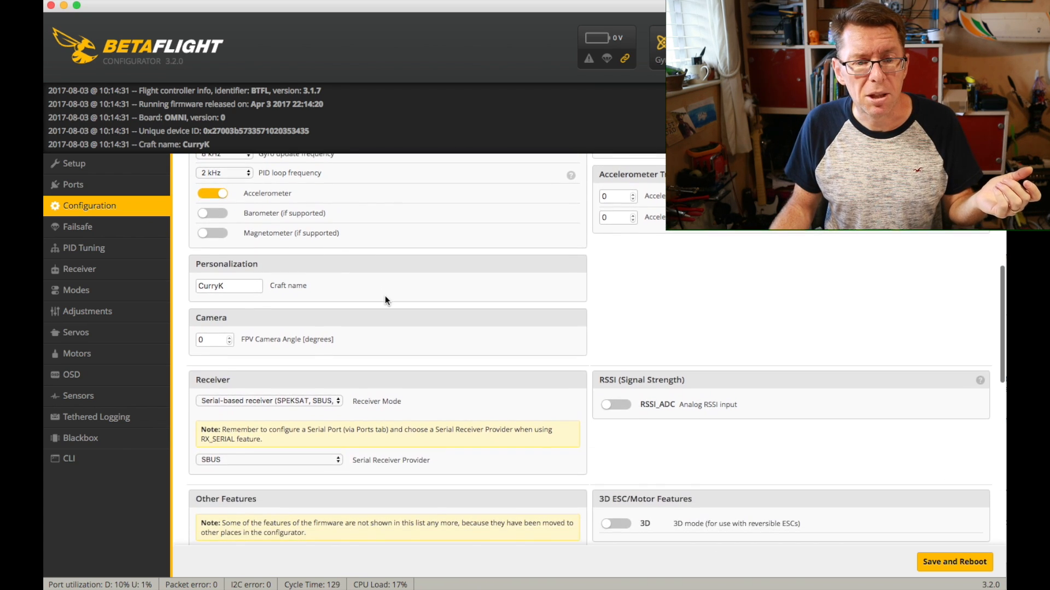
scroll("down", 3)
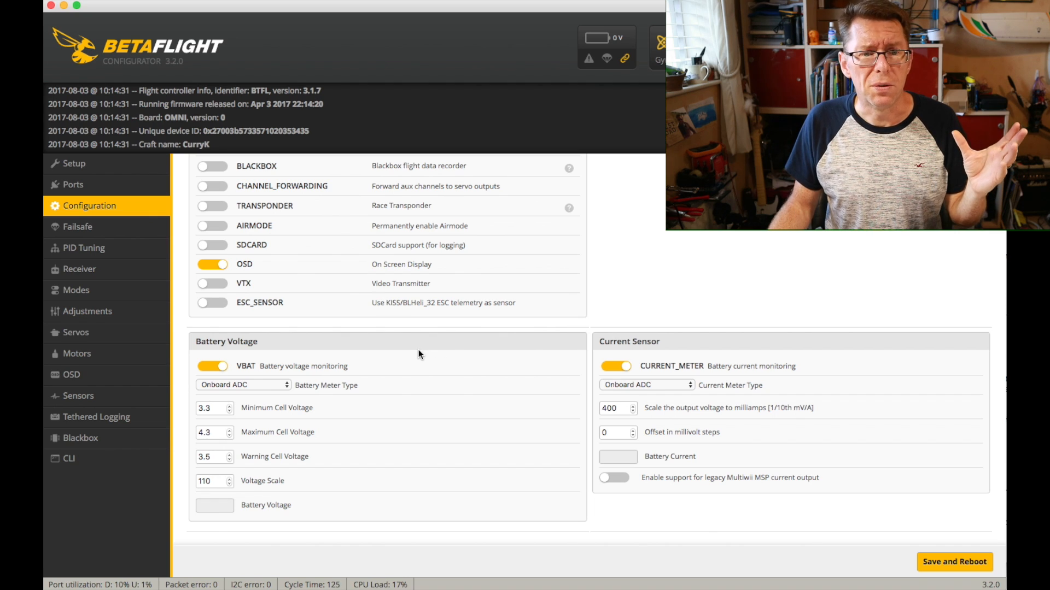
mouse_move(426, 373)
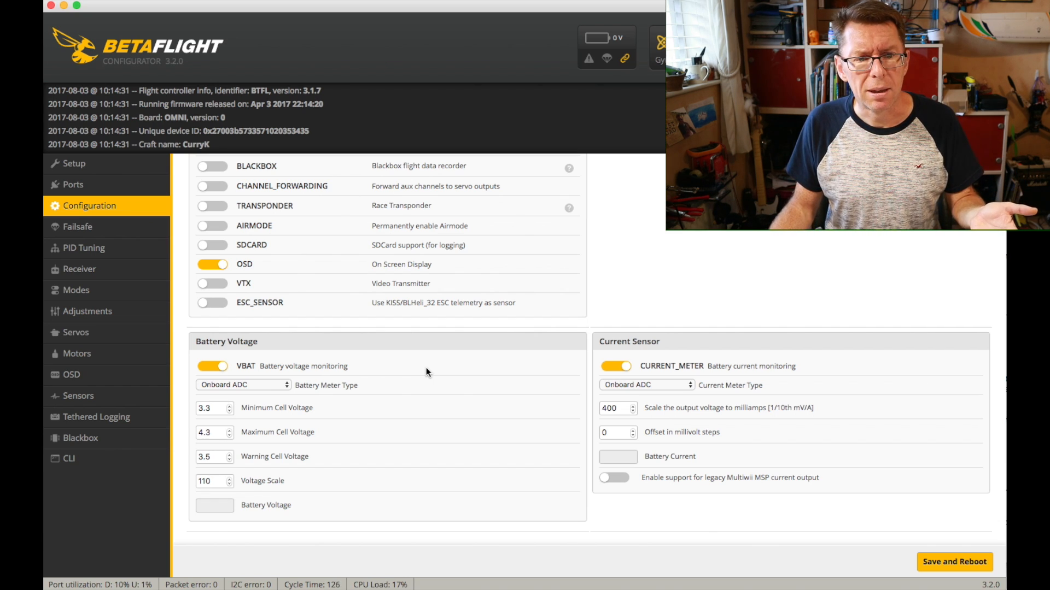
mouse_move(339, 422)
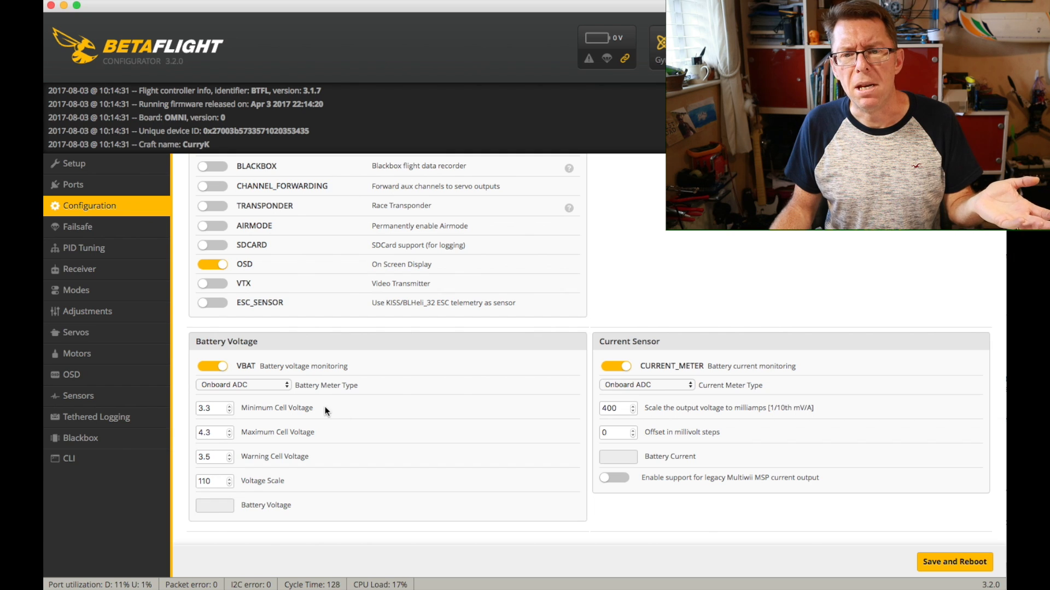
mouse_move(328, 413)
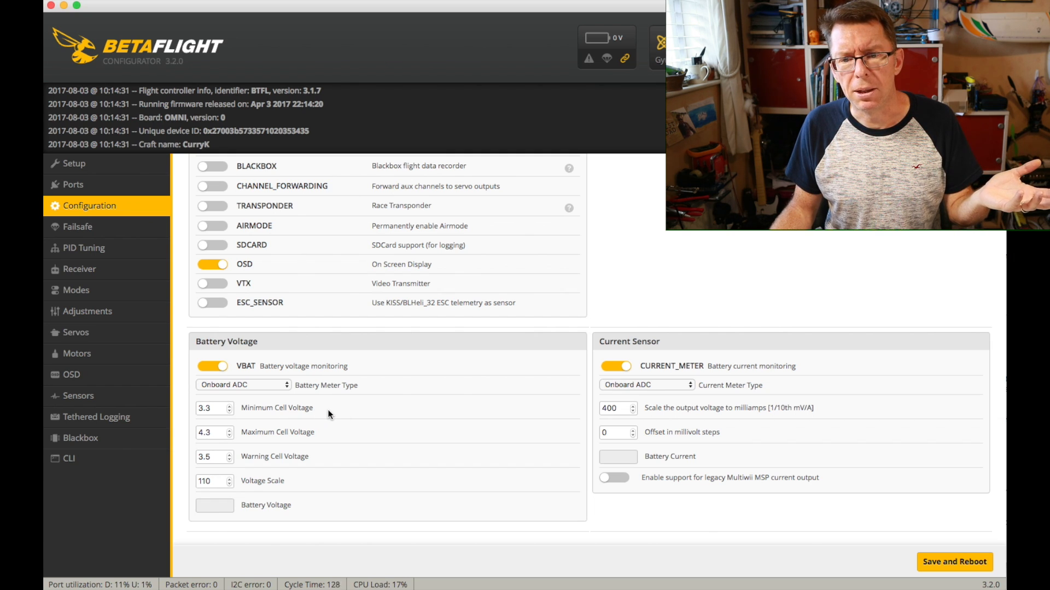
scroll("up", 3)
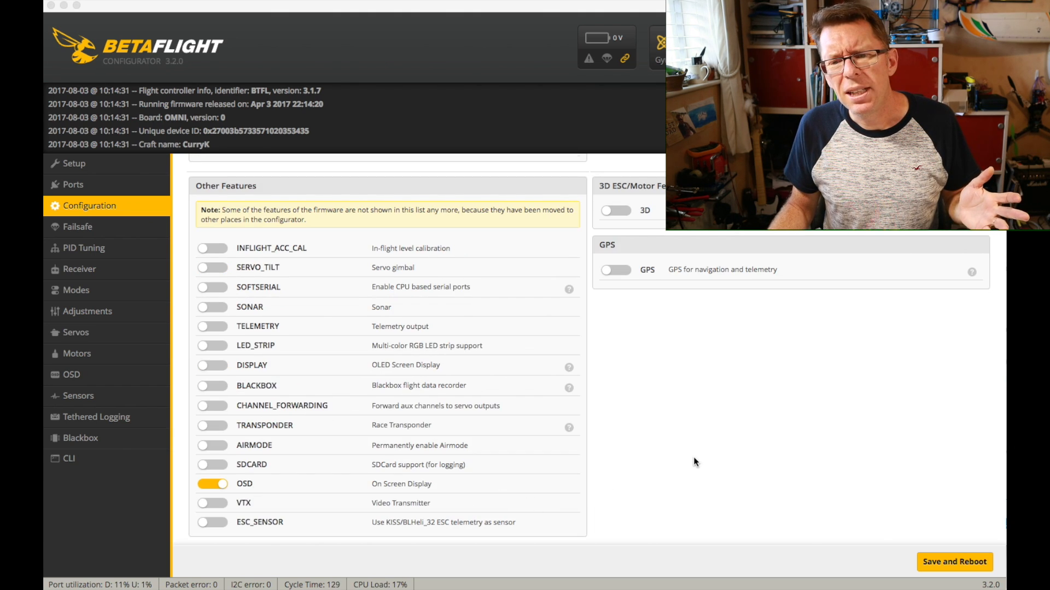
scroll("up", 3)
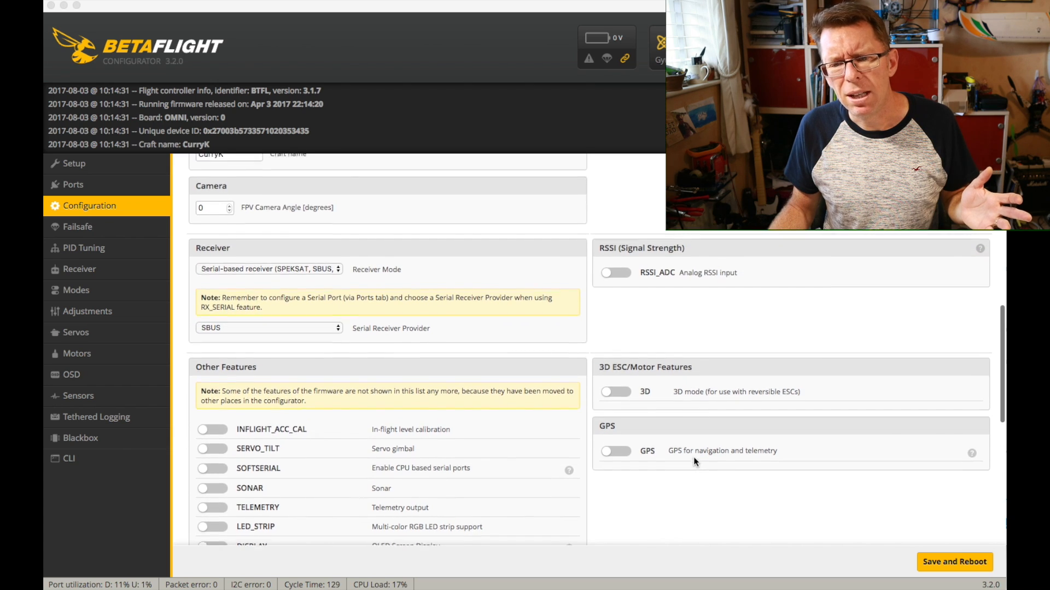
scroll("up", 3)
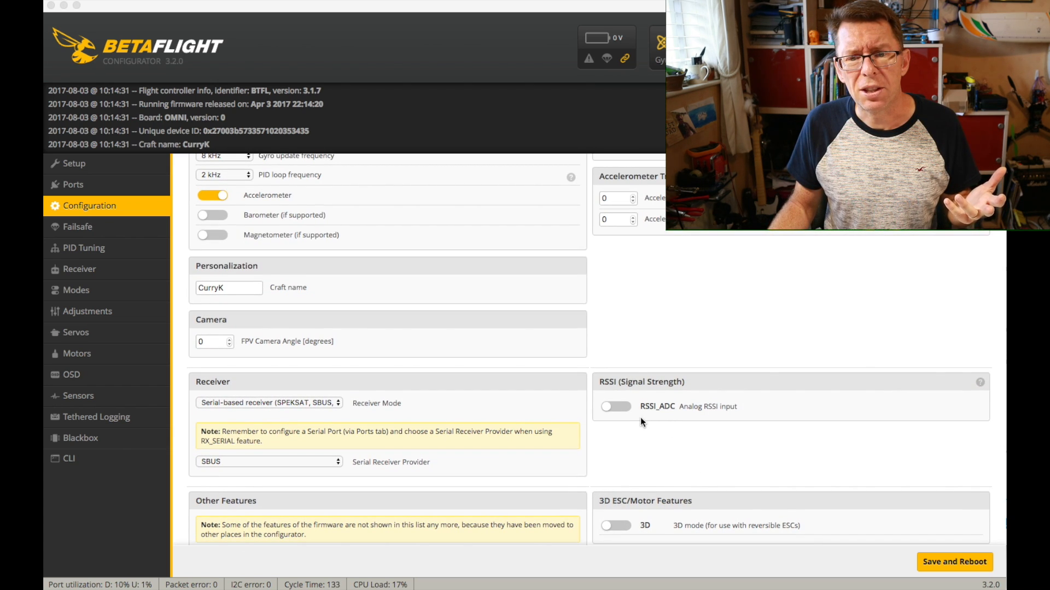
mouse_move(750, 400)
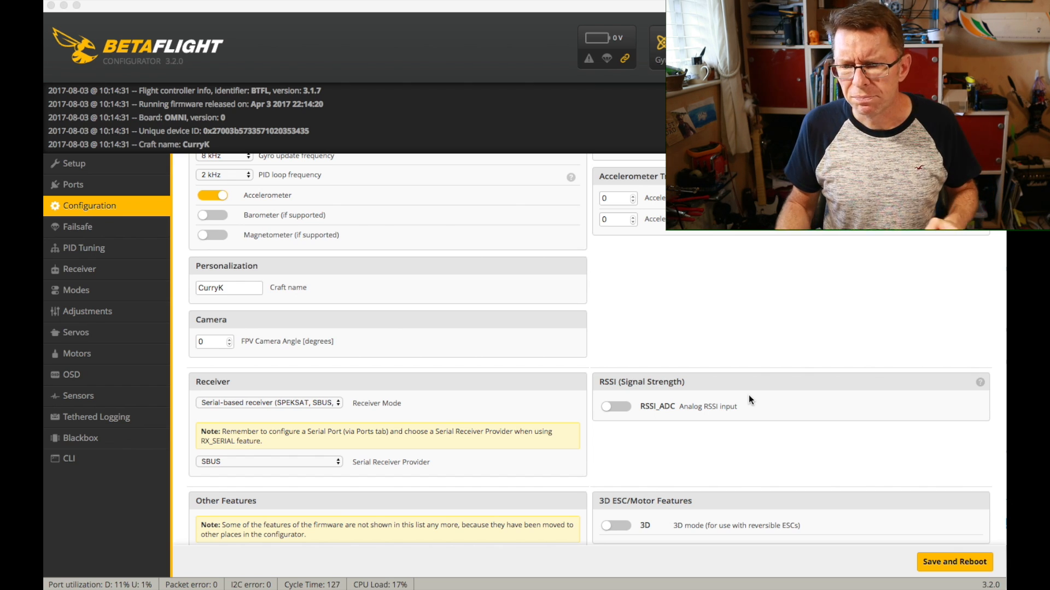
scroll("down", 3)
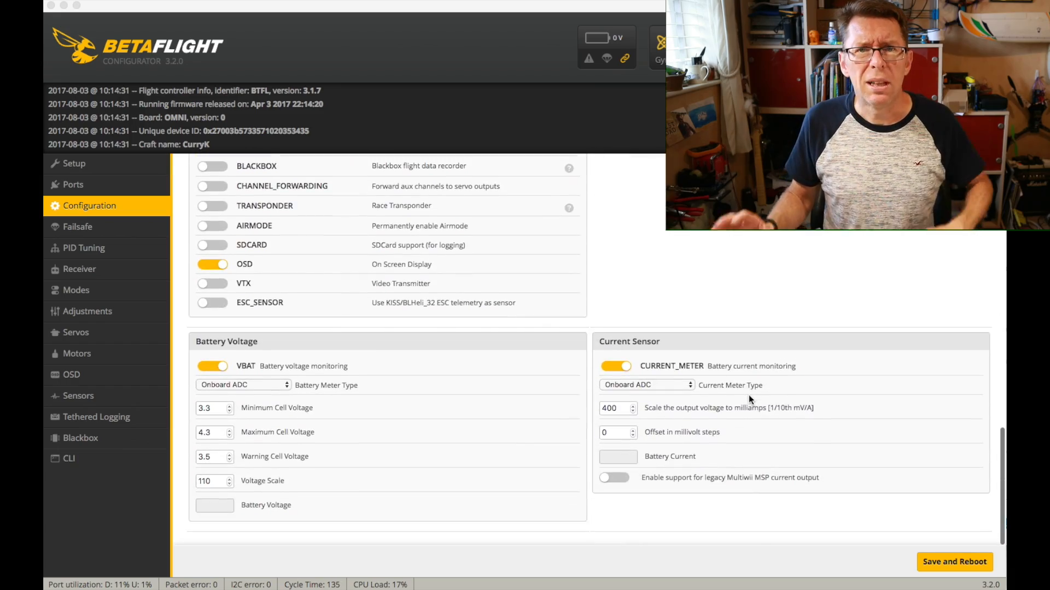